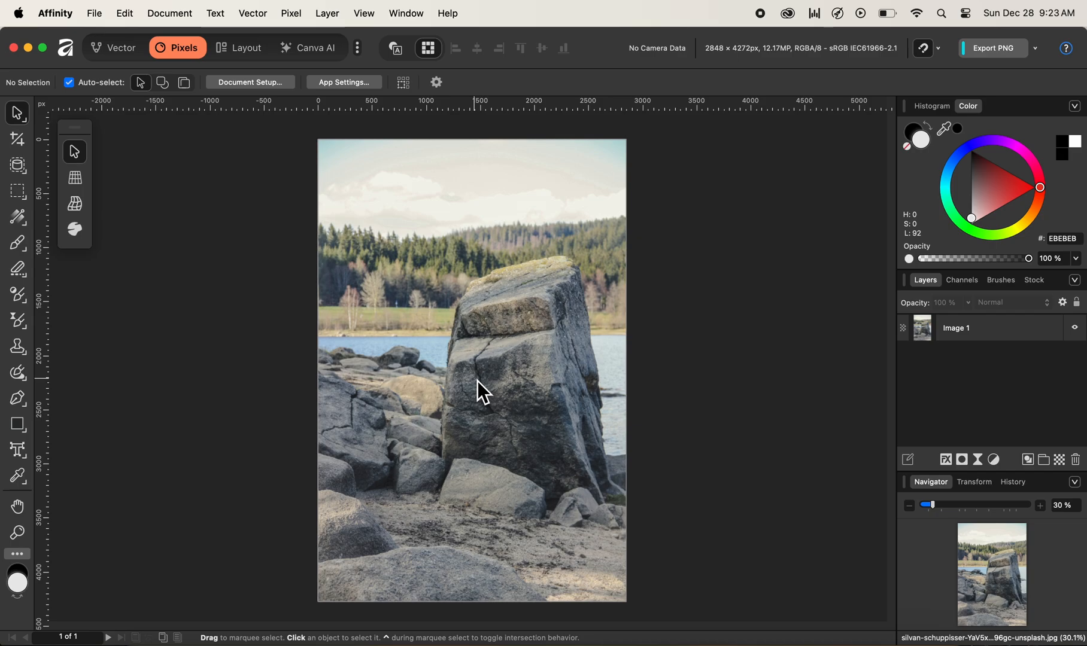
mouse_move(525, 386)
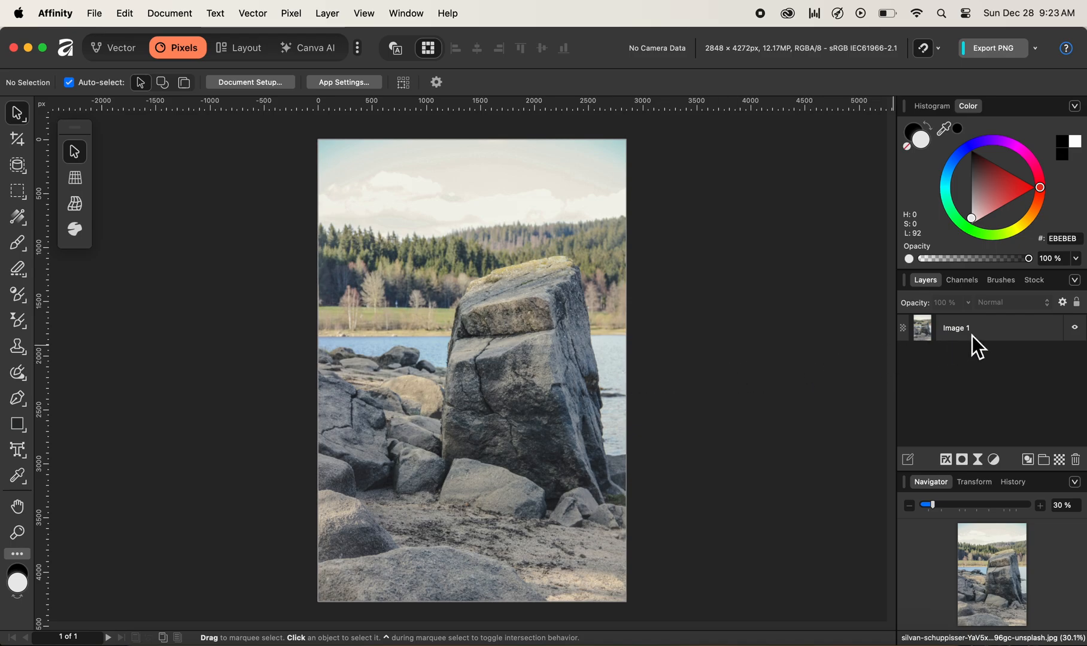
Duplicate the Image 1 photo layer and rename the copy 'Image 2'
click(980, 328)
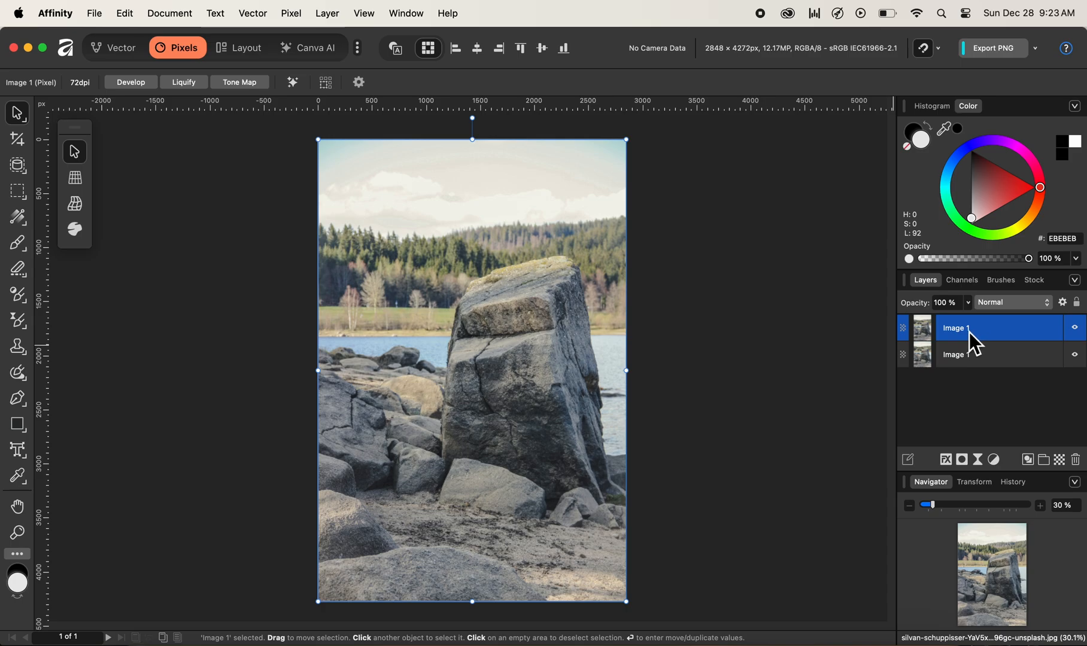
double_click(955, 328)
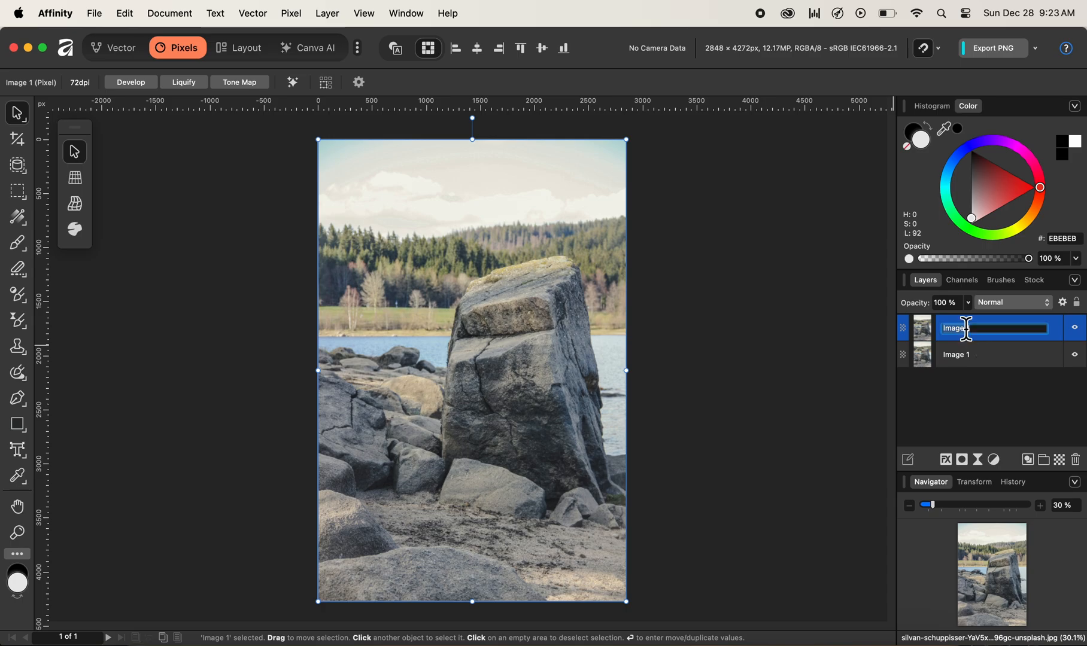
text(Image 2)
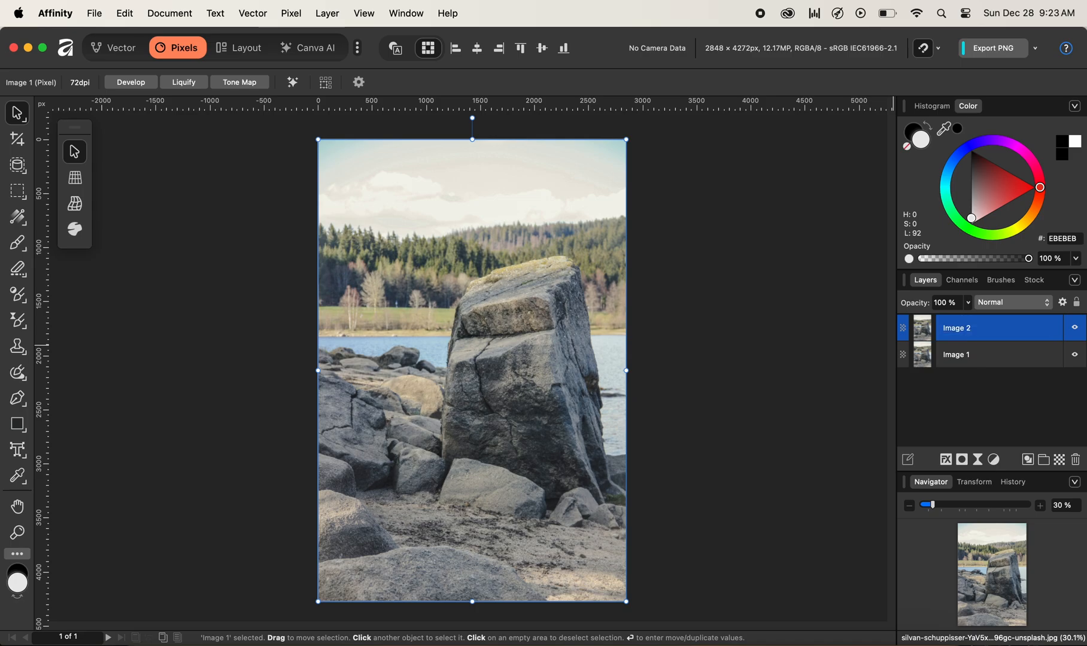
mouse_move(968, 337)
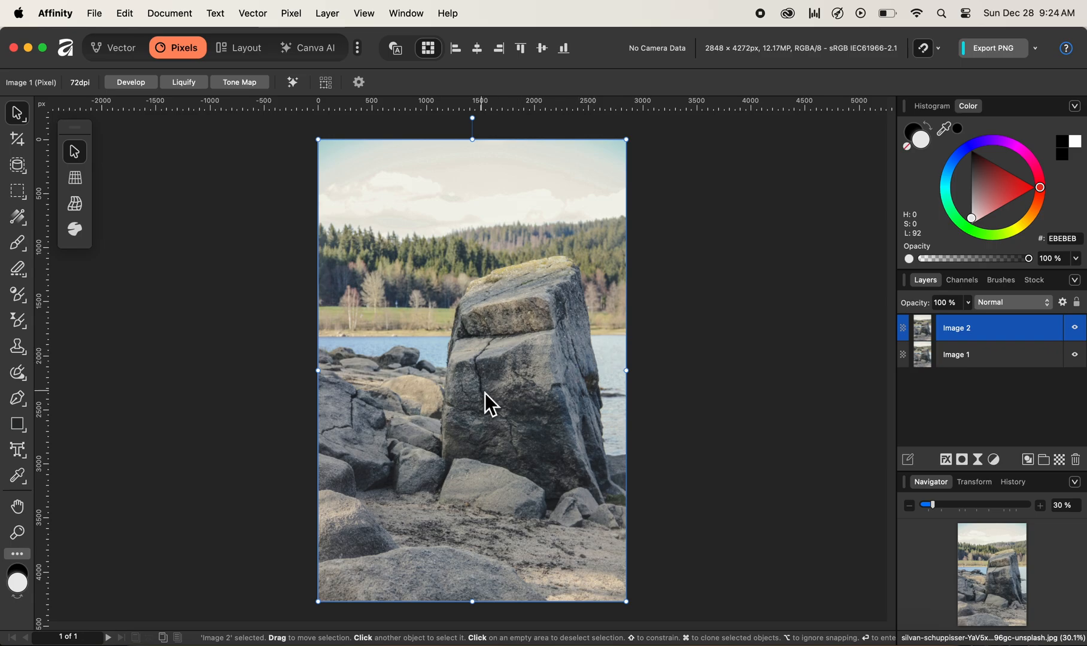
mouse_move(498, 397)
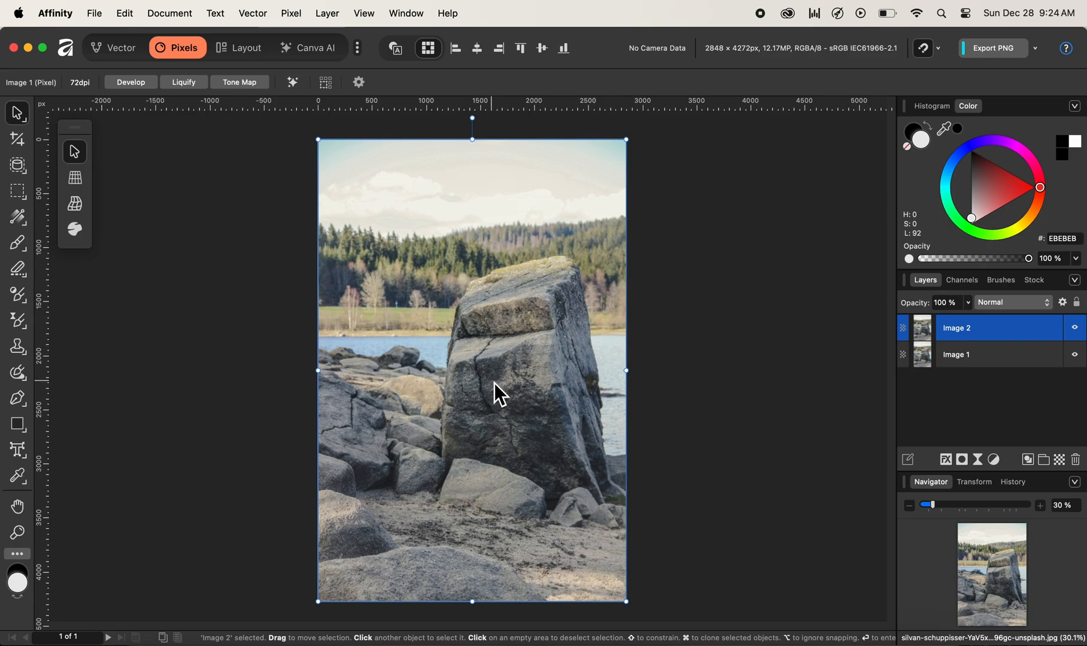
mouse_move(353, 123)
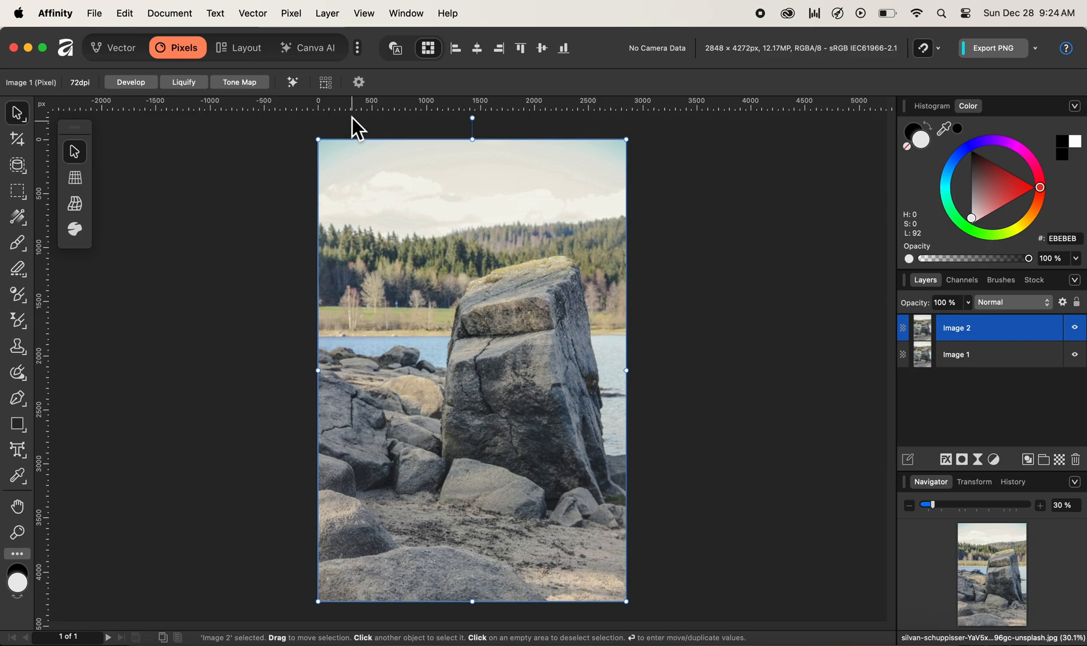
Open the Pixel menu to reach the Haze Removal filter
click(291, 13)
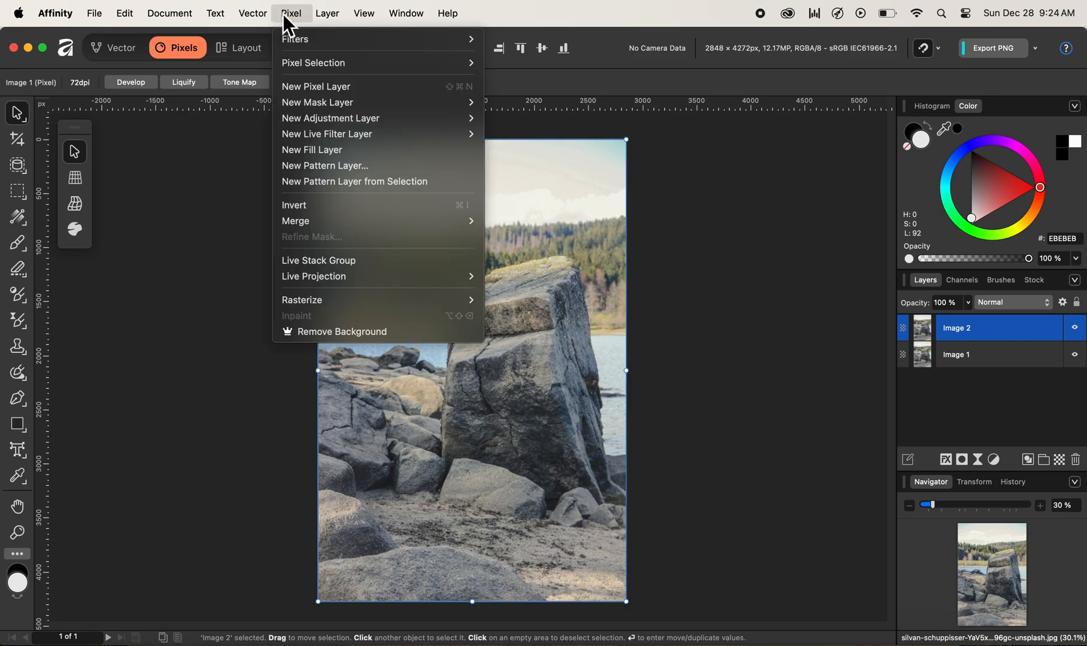
mouse_move(312, 35)
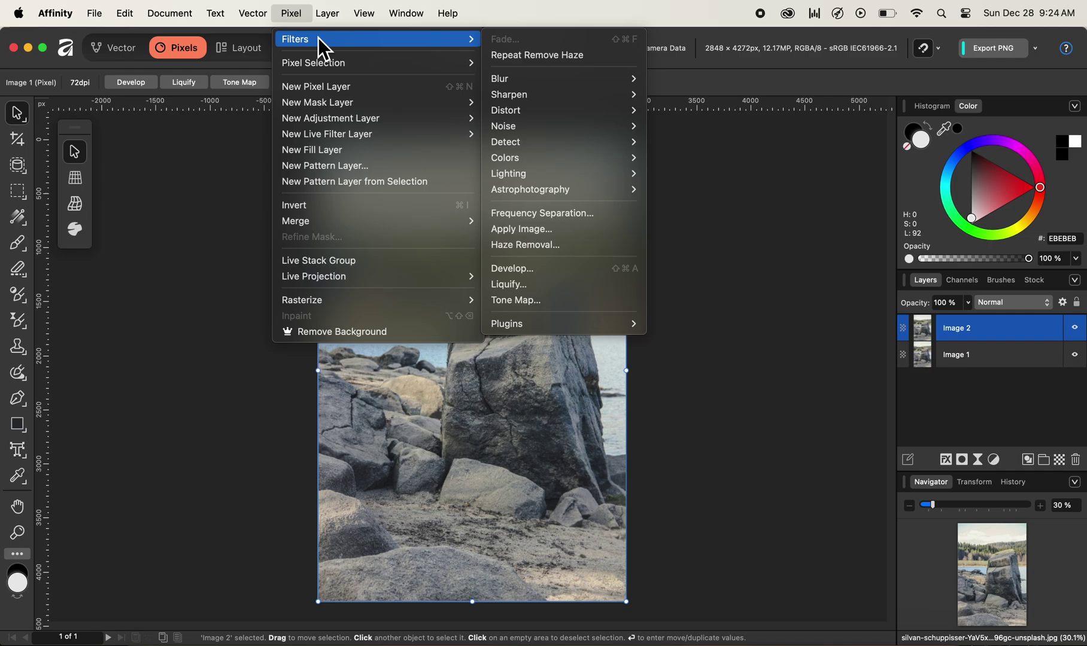
mouse_move(559, 118)
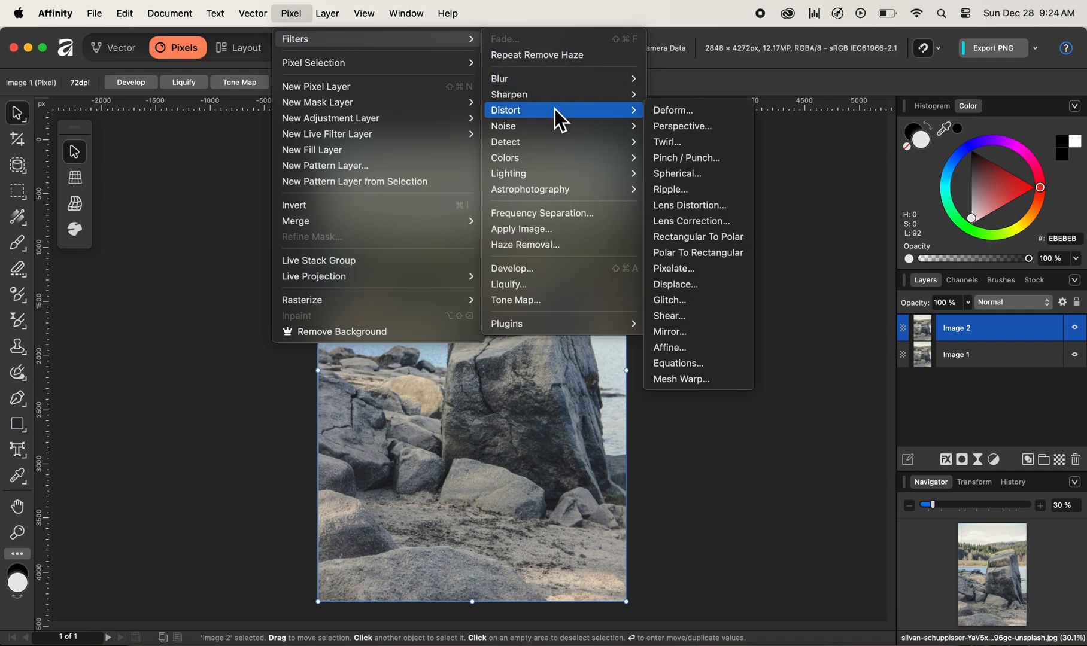
mouse_move(556, 263)
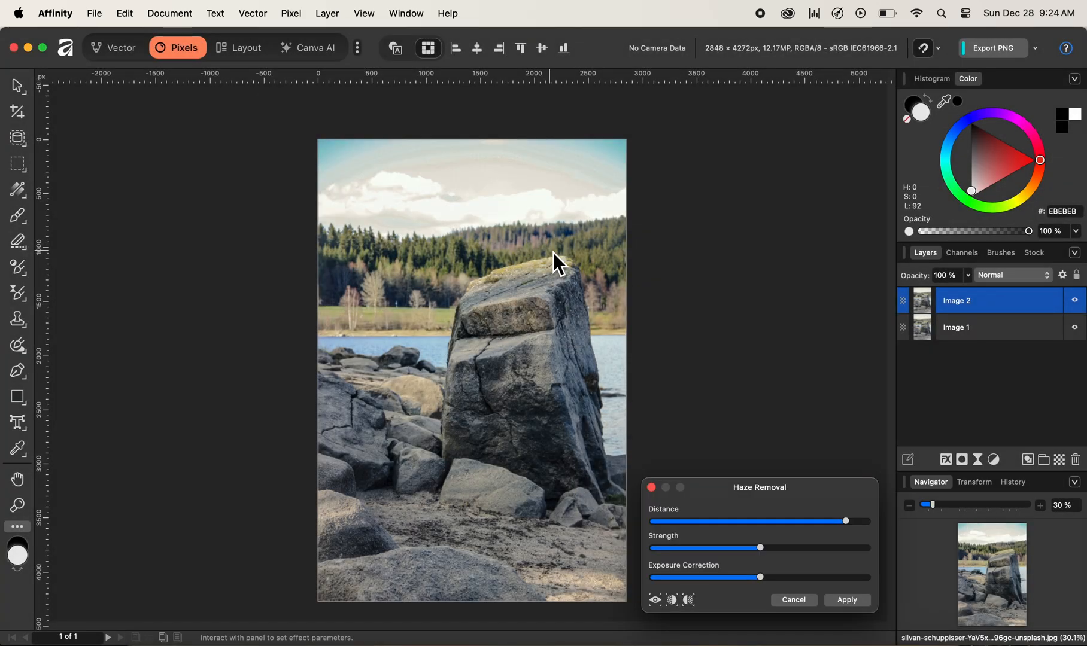
mouse_move(550, 390)
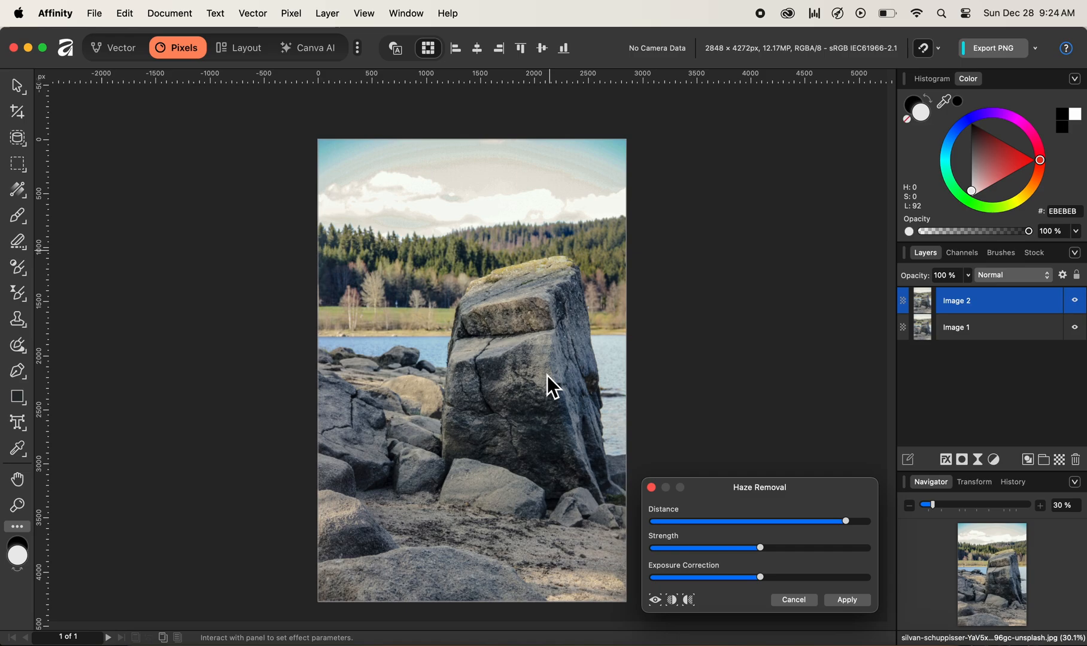
mouse_move(751, 538)
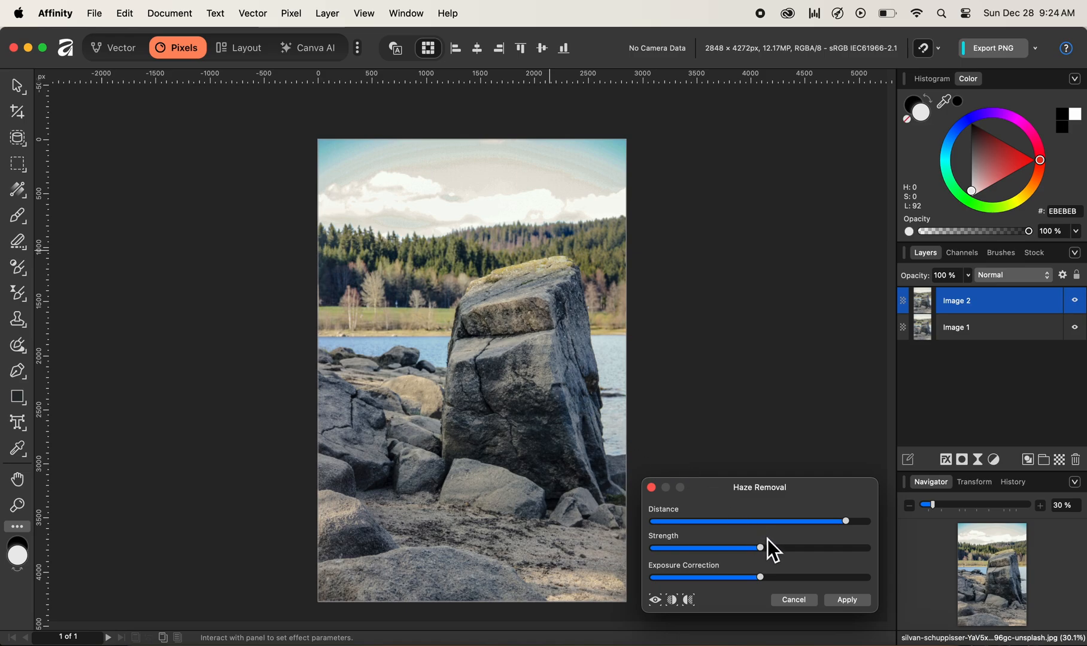
mouse_move(777, 569)
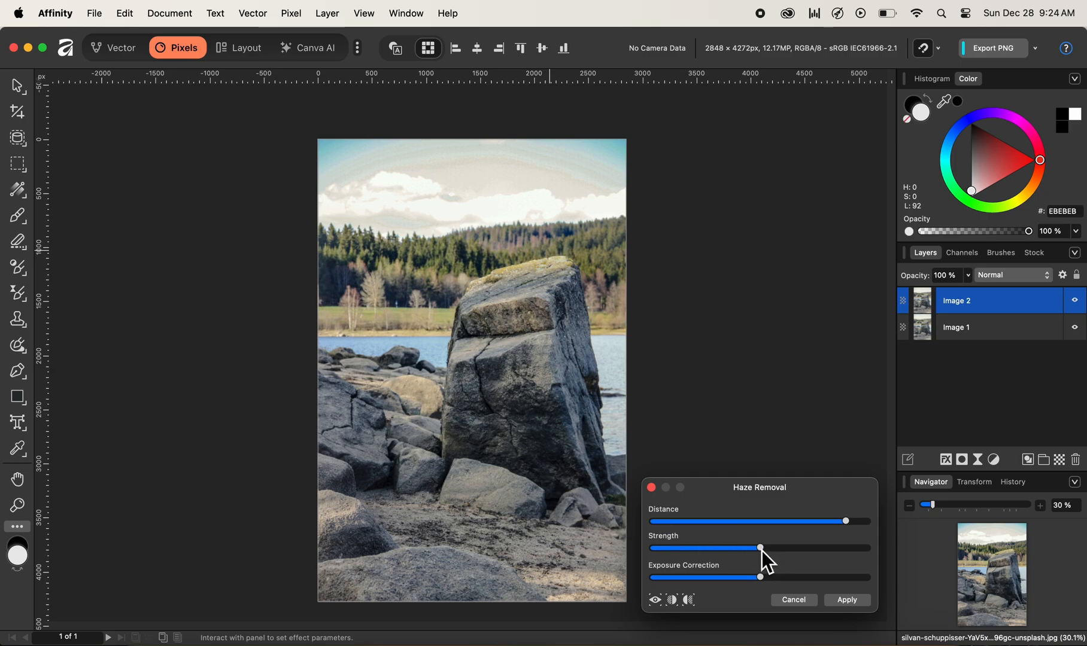
Lower Haze Removal strength slightly and push distance to maximum
drag(759, 549, 750, 548)
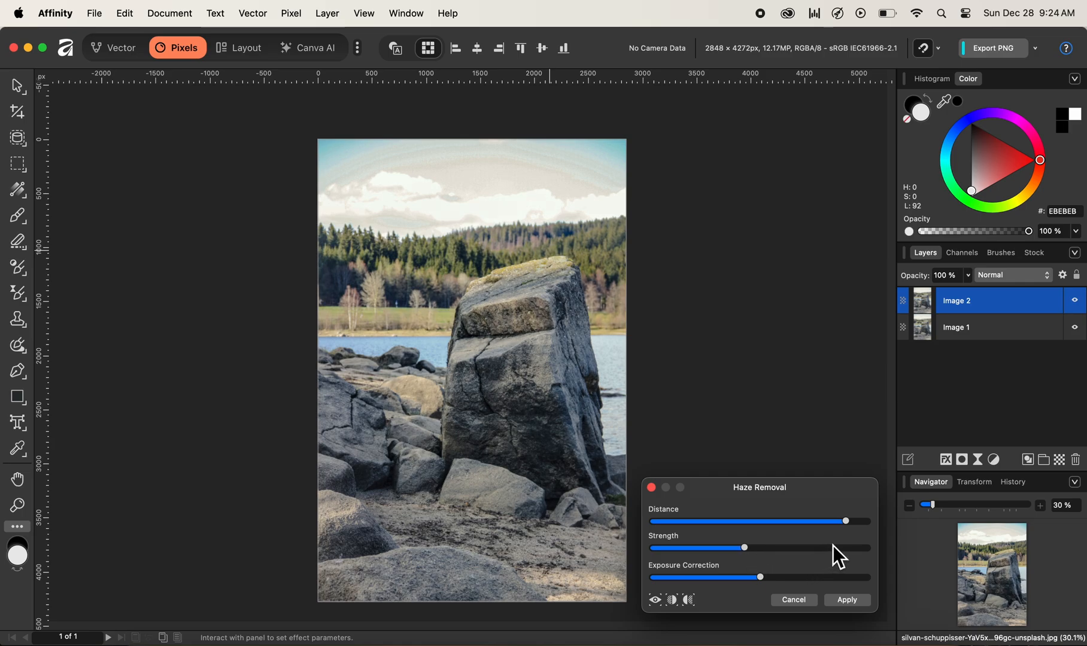
mouse_move(858, 538)
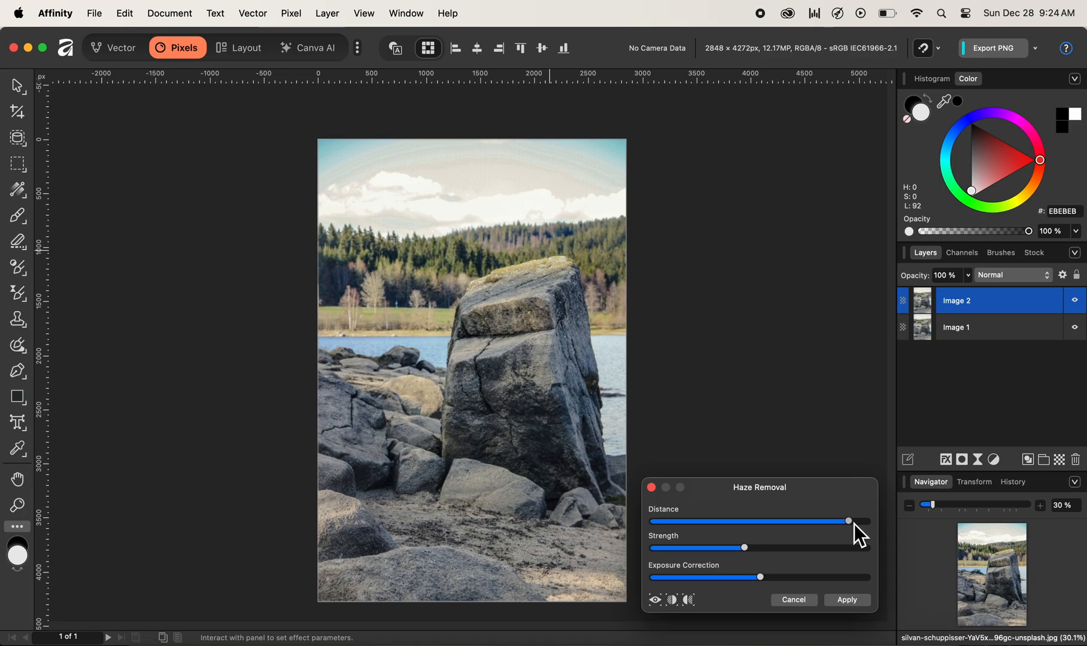
drag(847, 520, 858, 520)
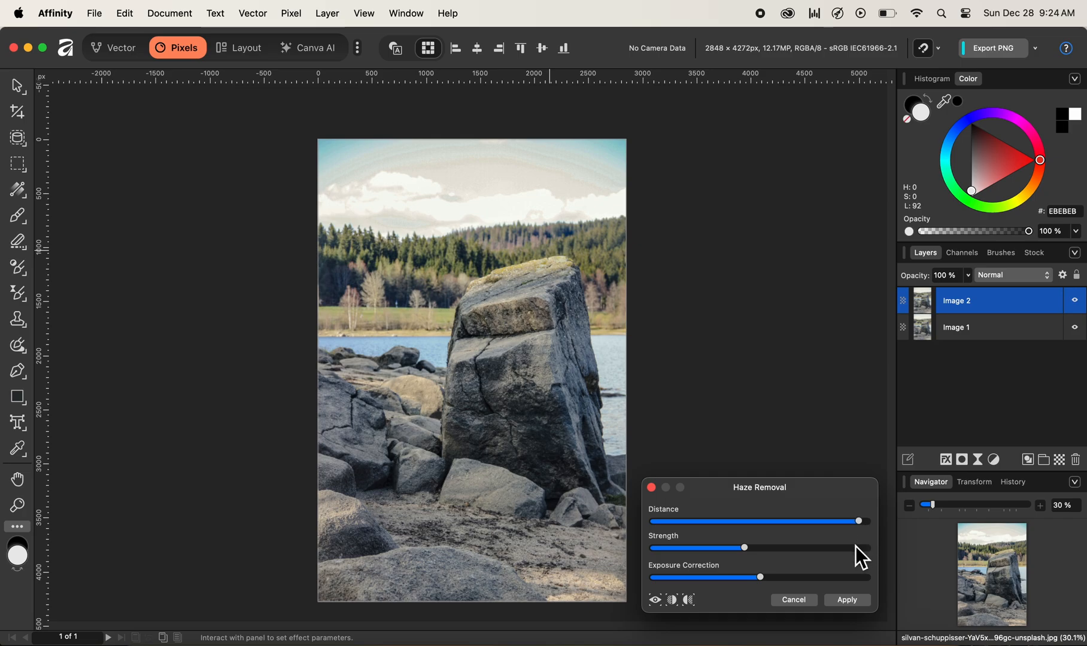
click(848, 599)
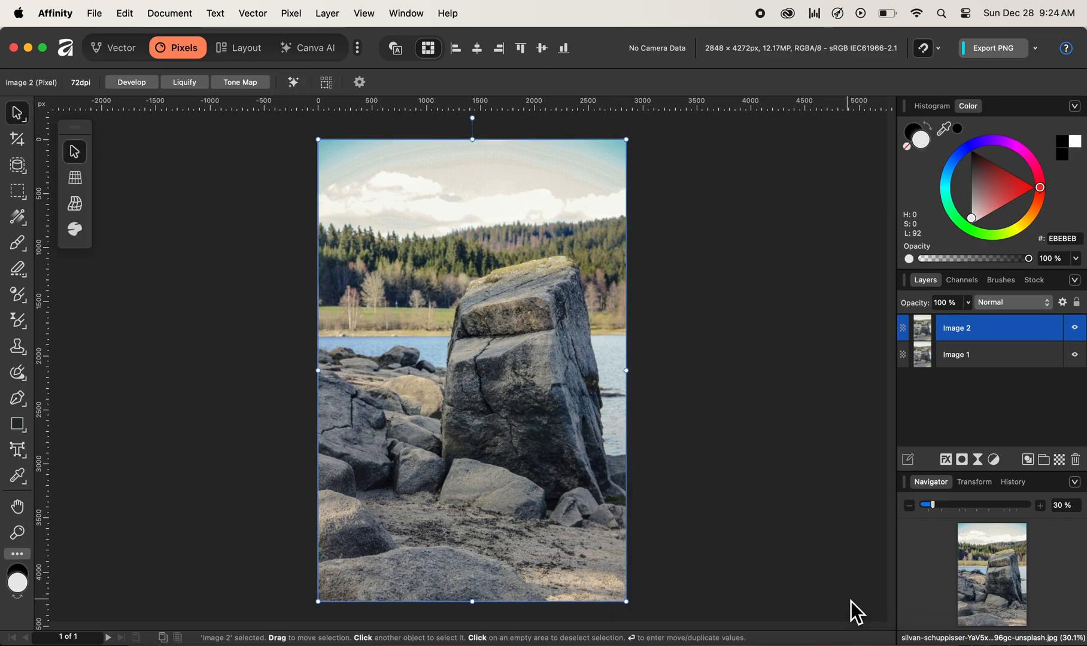
mouse_move(802, 411)
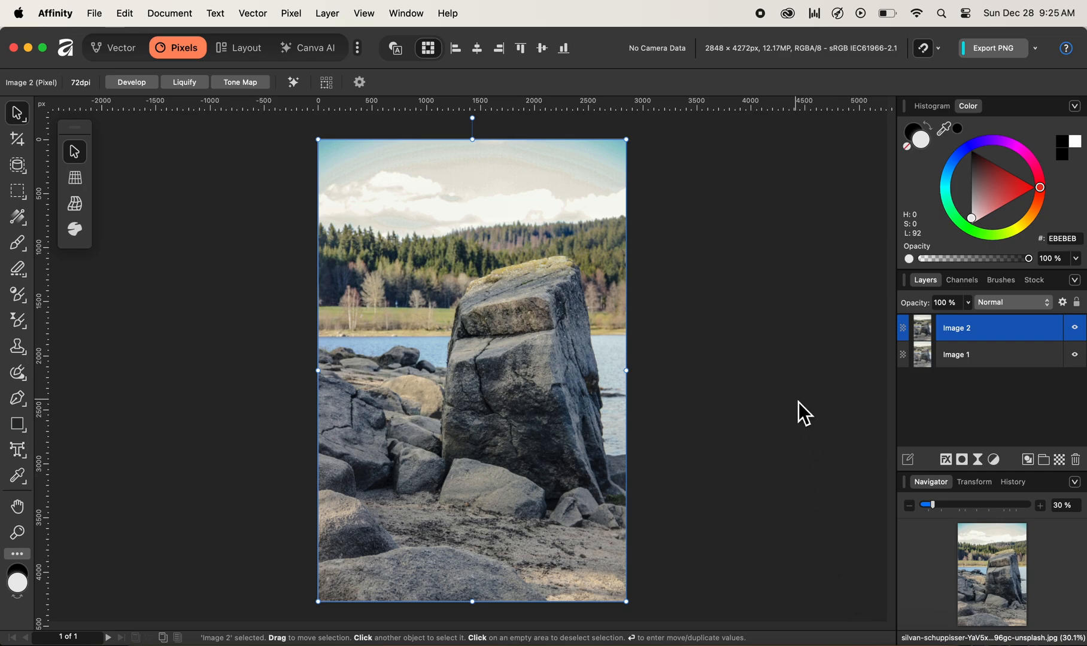
mouse_move(554, 412)
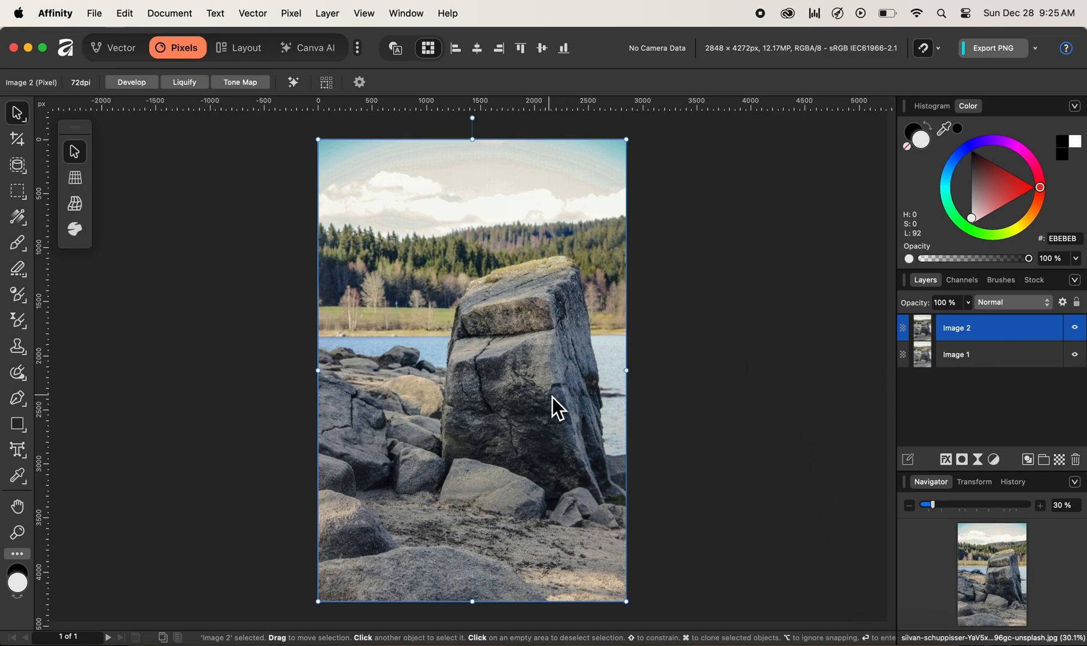
mouse_move(662, 400)
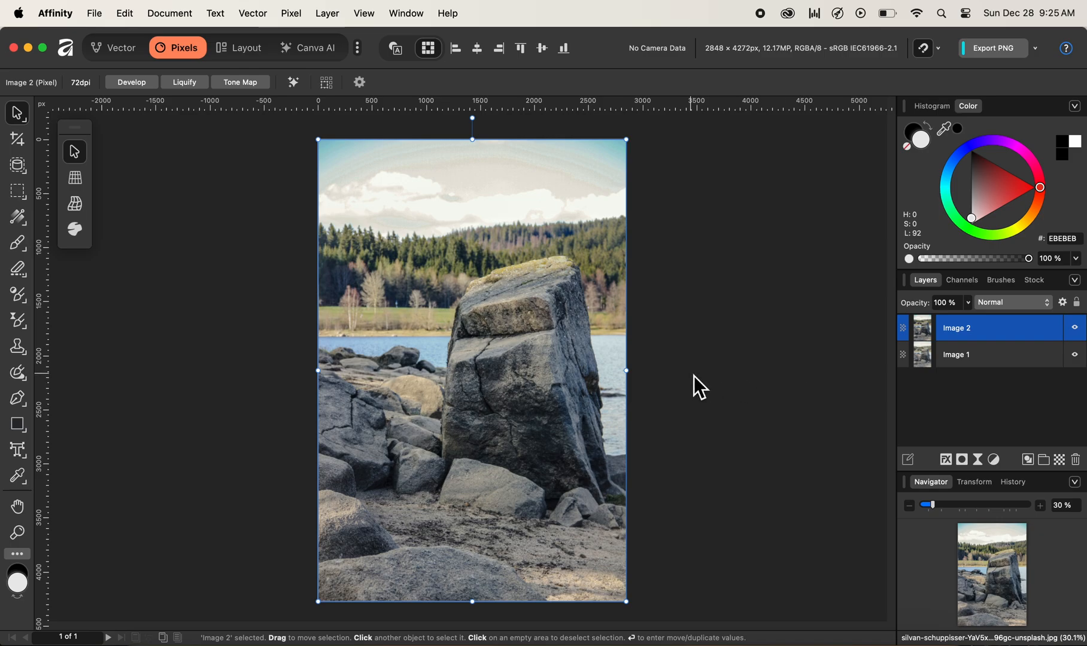
mouse_move(525, 259)
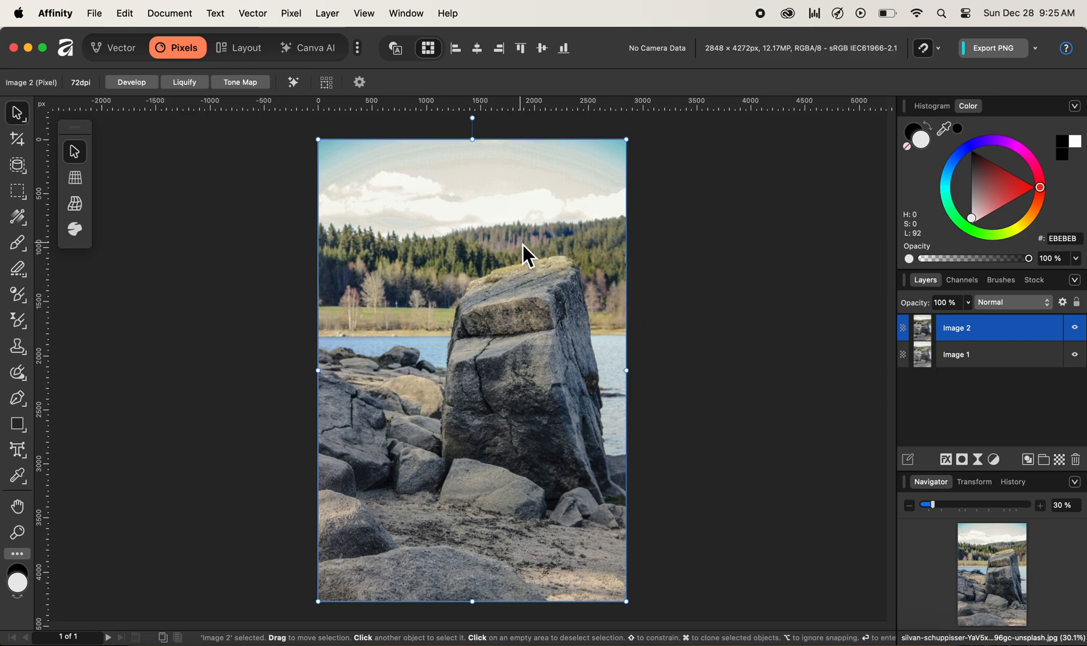
mouse_move(516, 218)
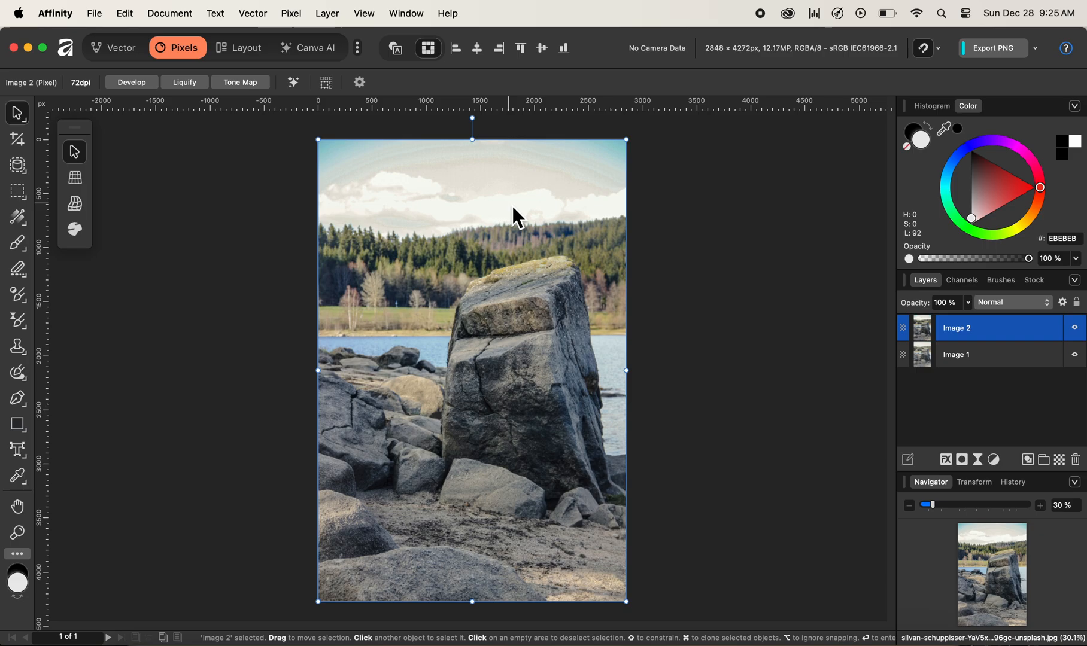
mouse_move(500, 229)
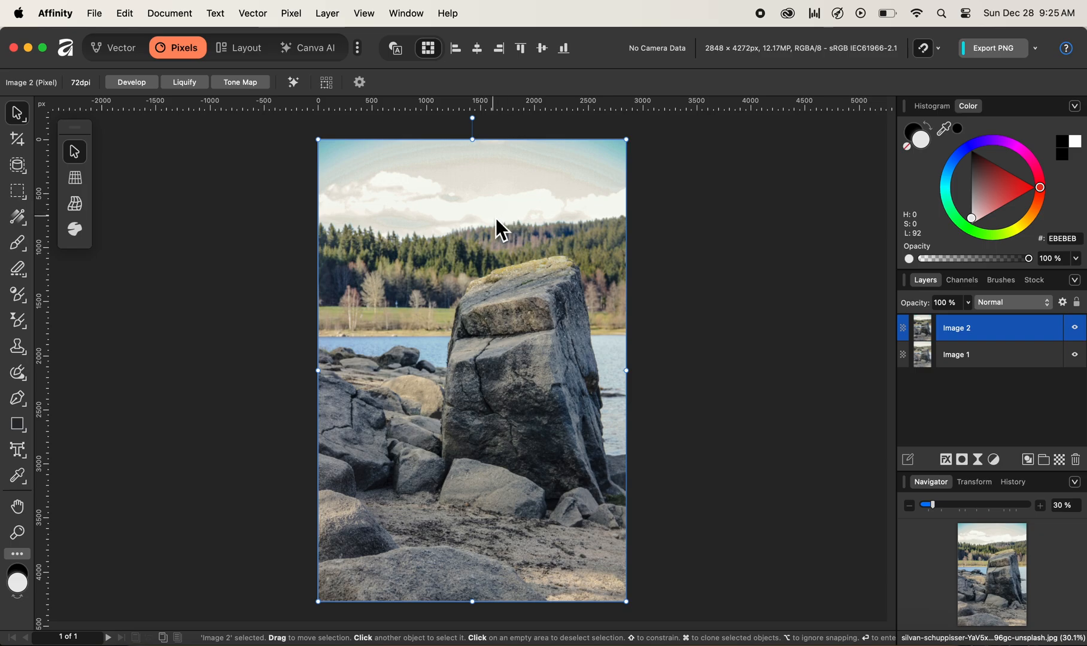
mouse_move(490, 223)
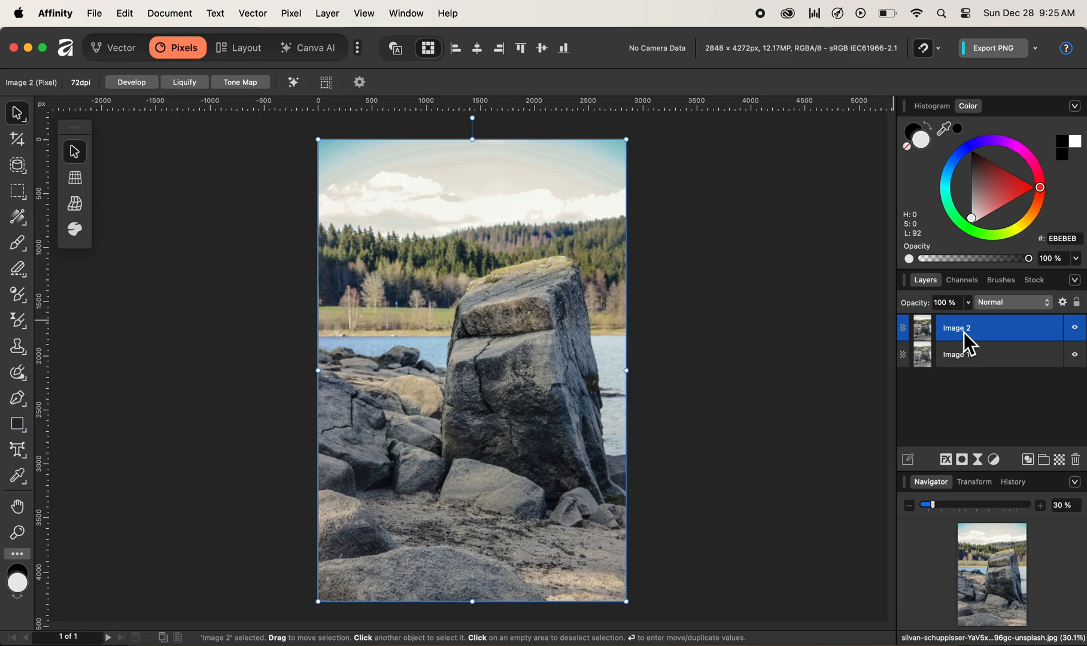
mouse_move(984, 344)
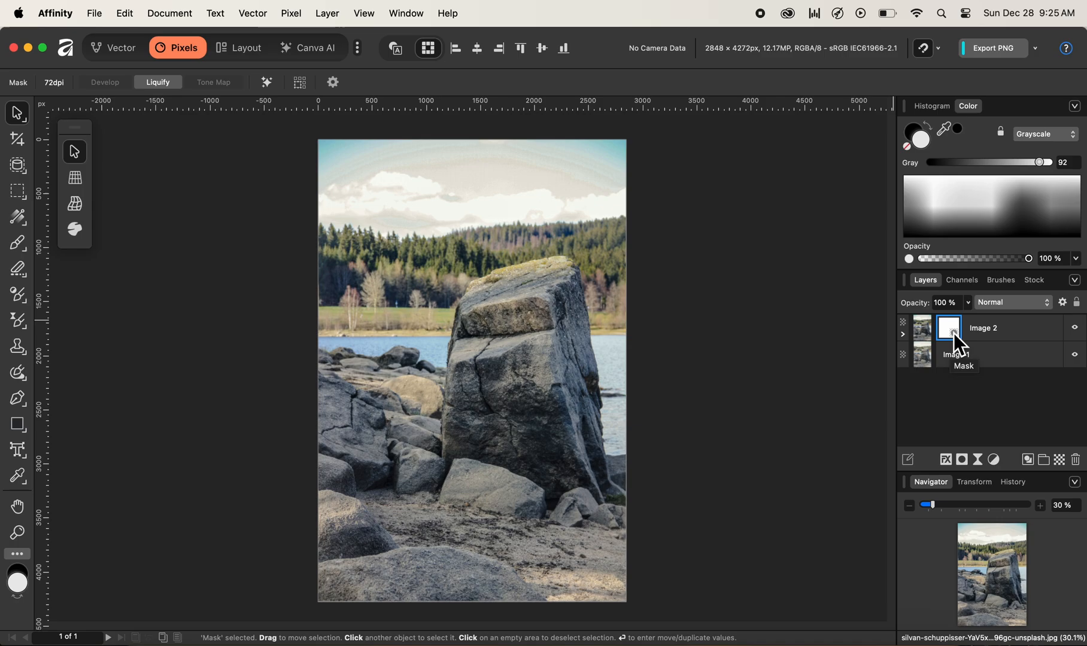
mouse_move(950, 330)
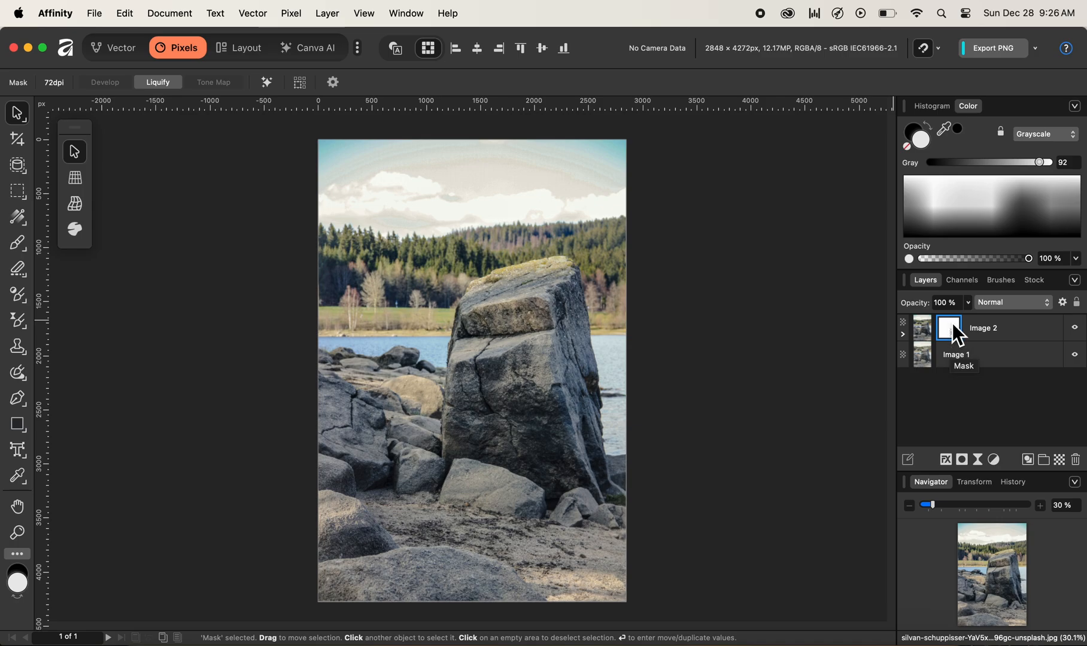
mouse_move(954, 334)
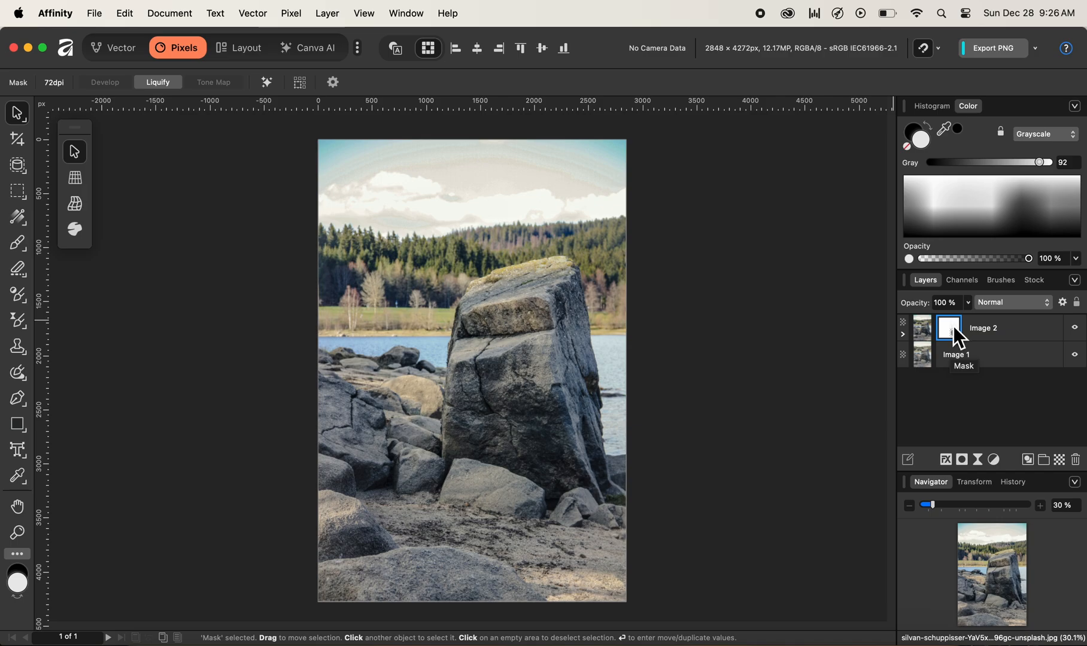
mouse_move(18, 238)
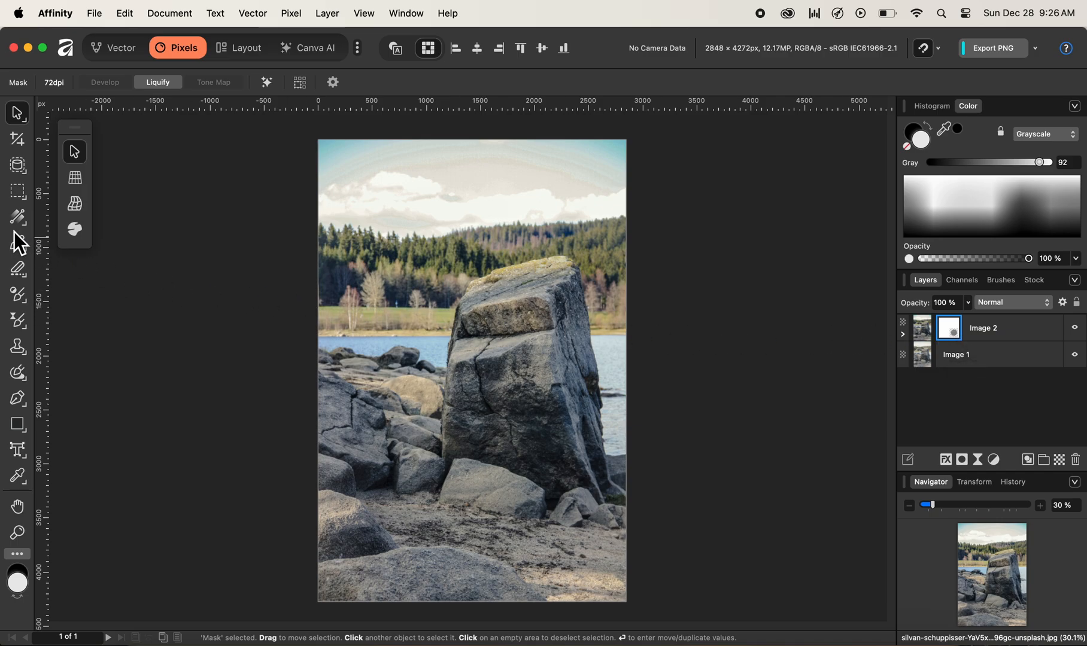
Choose the Paint Brush Tool and select a round soft brush preset
click(16, 241)
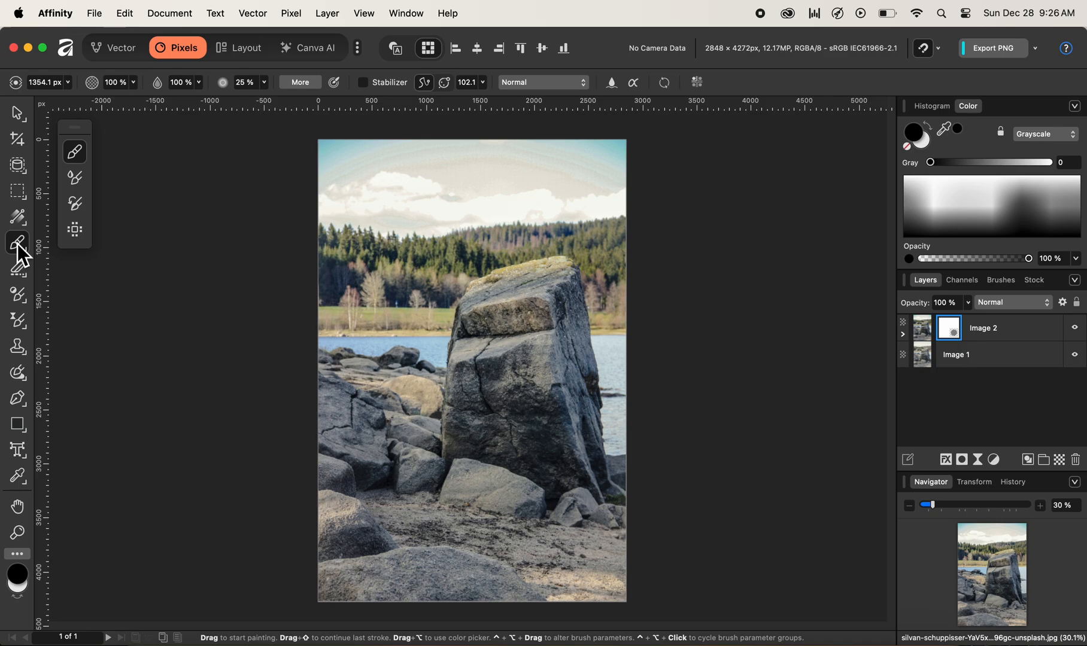
mouse_move(38, 588)
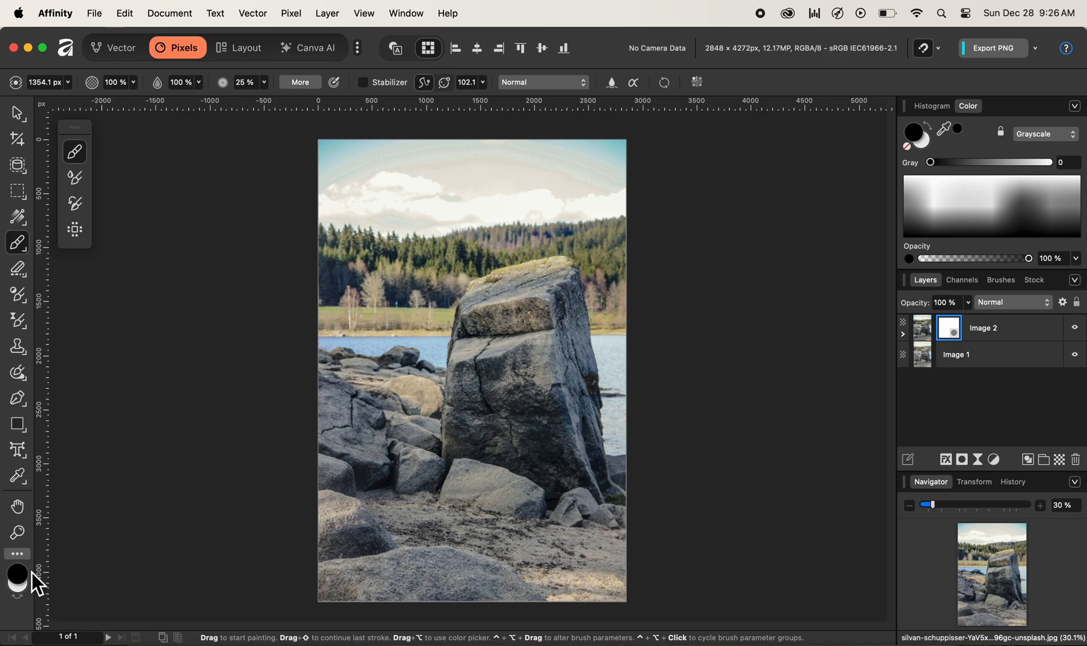
mouse_move(954, 296)
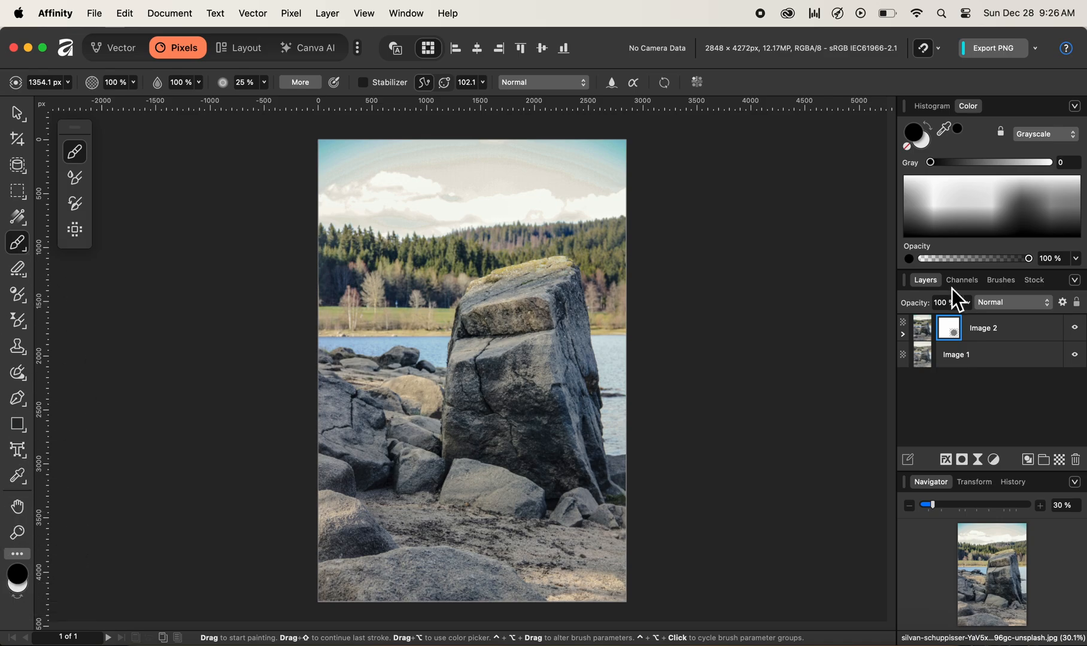
mouse_move(1002, 293)
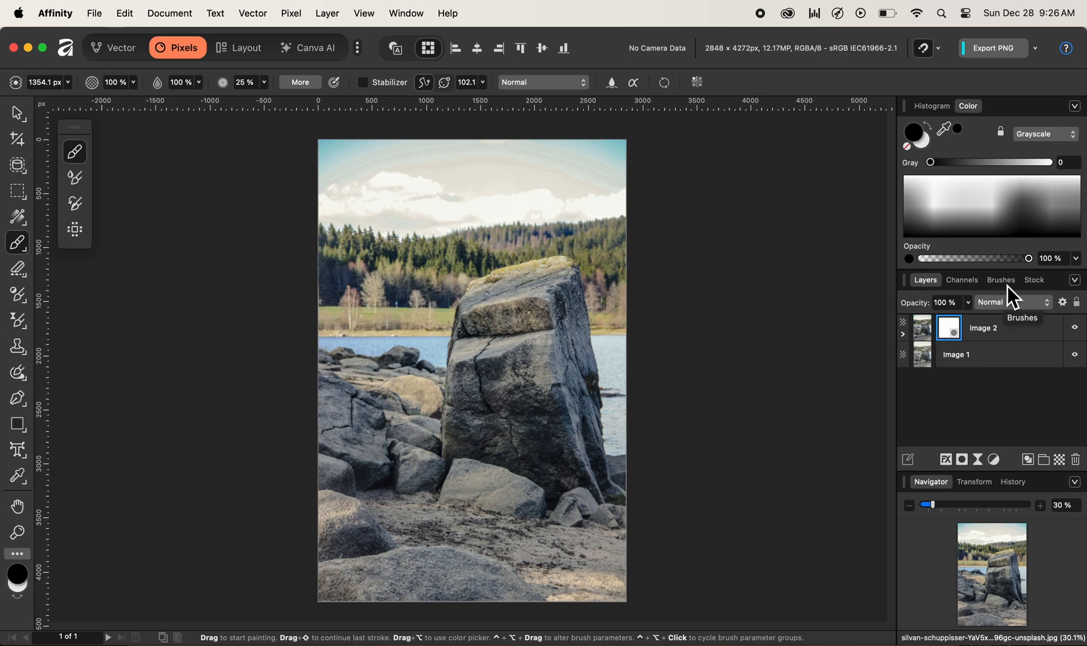
click(1000, 279)
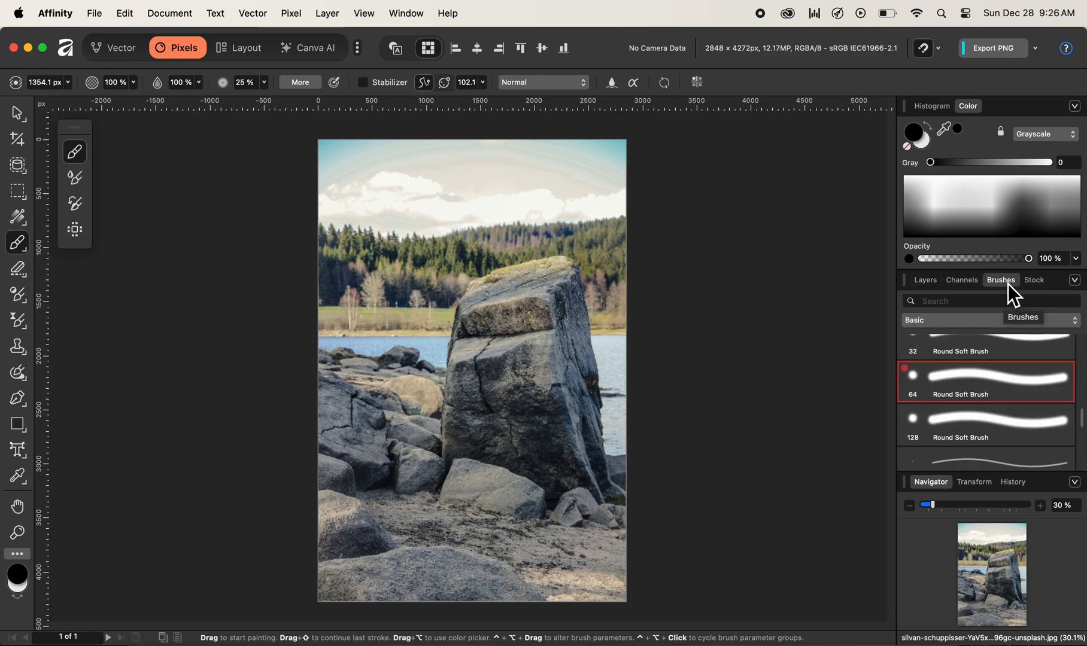
mouse_move(1002, 309)
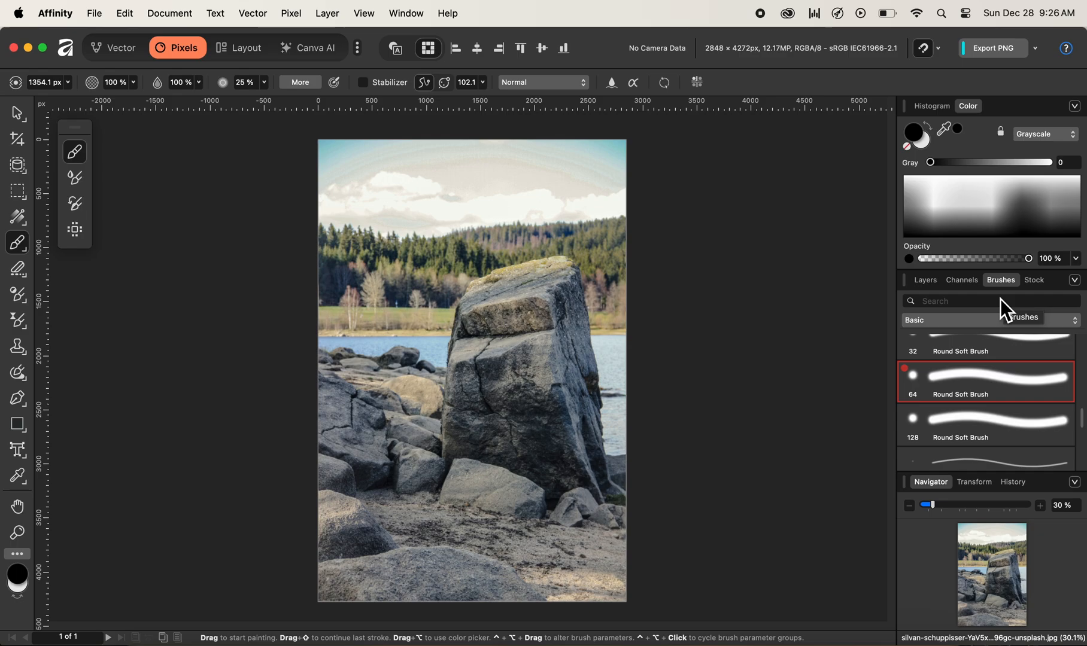
mouse_move(1031, 413)
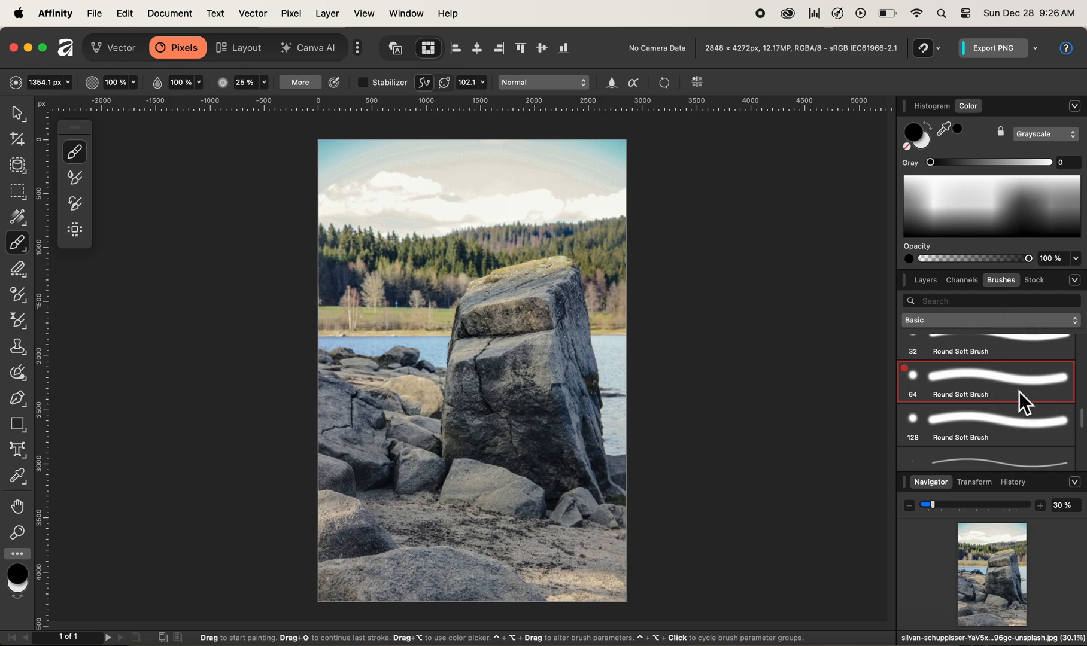
mouse_move(993, 344)
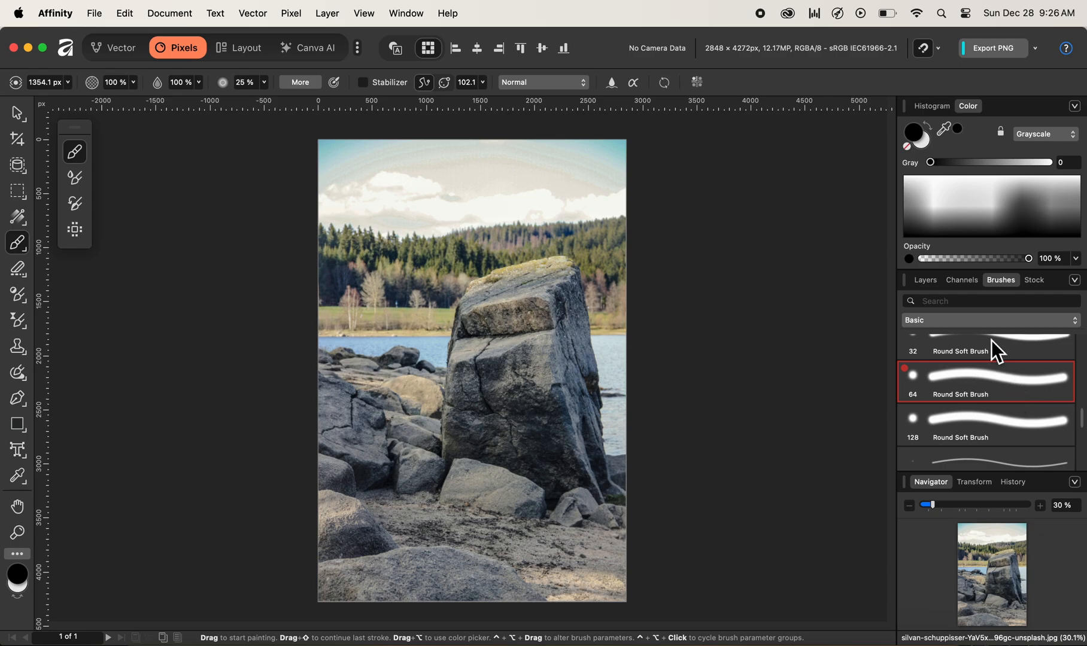
click(925, 280)
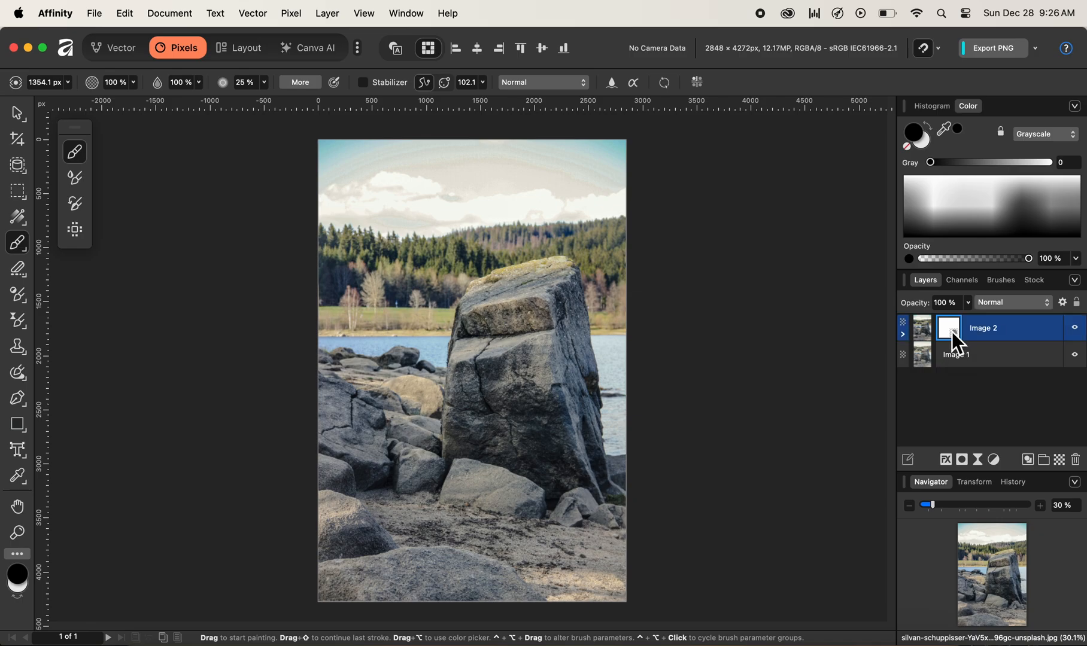
mouse_move(970, 348)
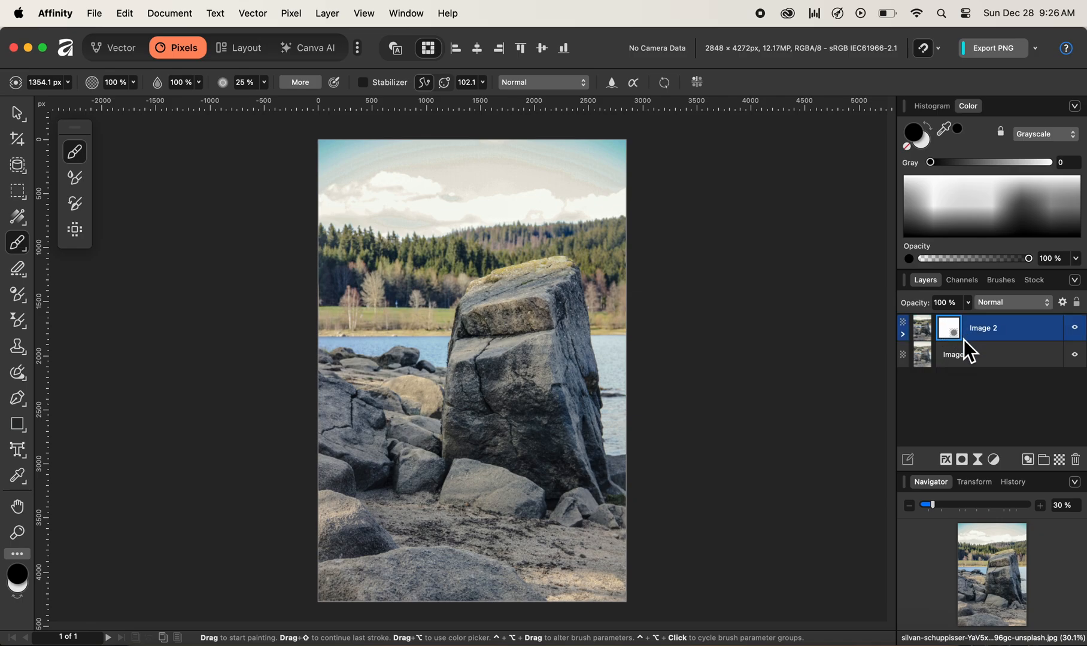
mouse_move(744, 302)
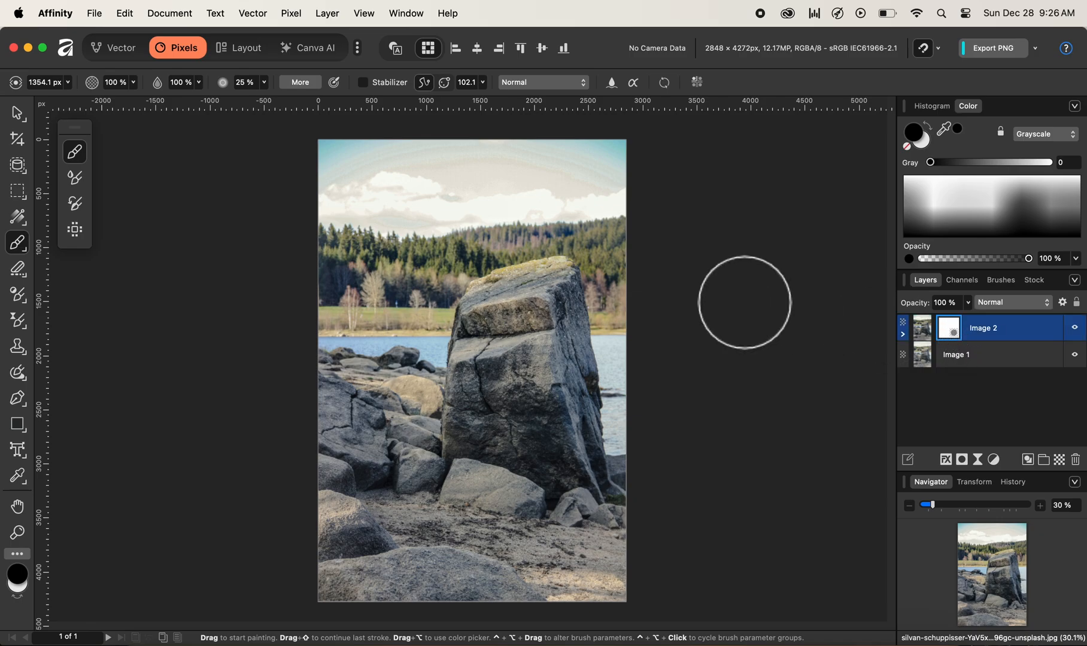
mouse_move(337, 164)
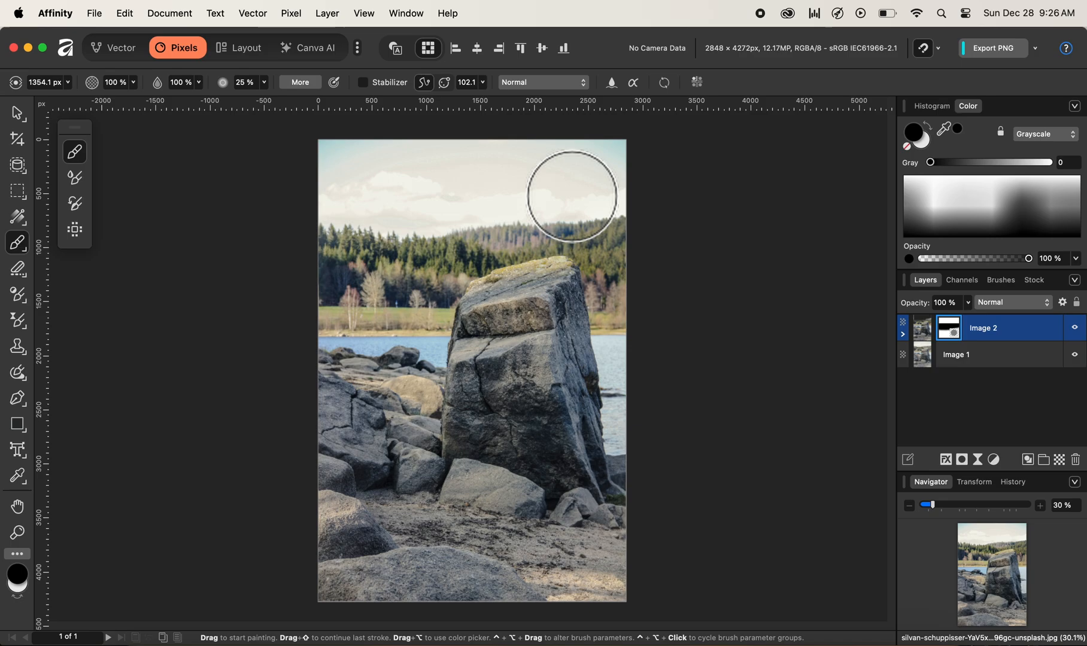
mouse_move(367, 189)
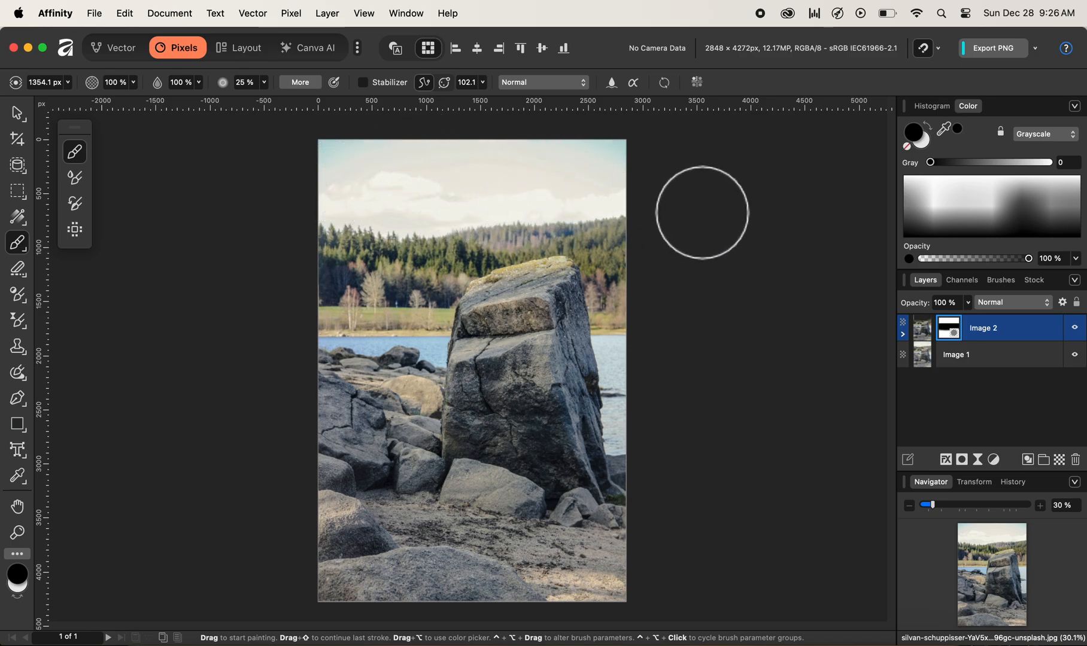
mouse_move(725, 269)
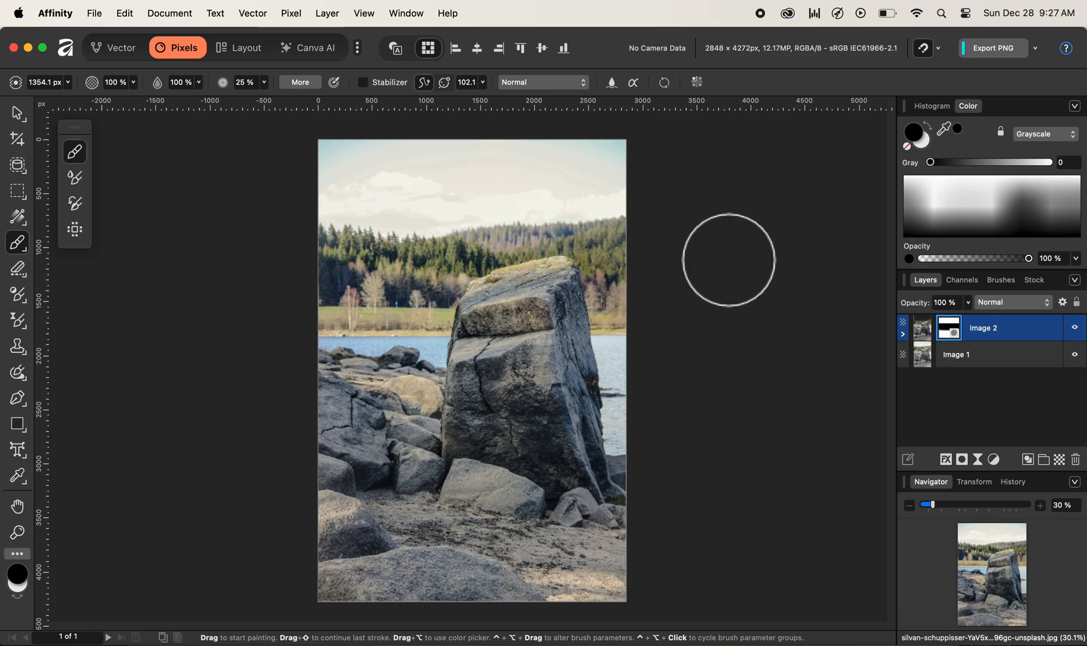
mouse_move(29, 140)
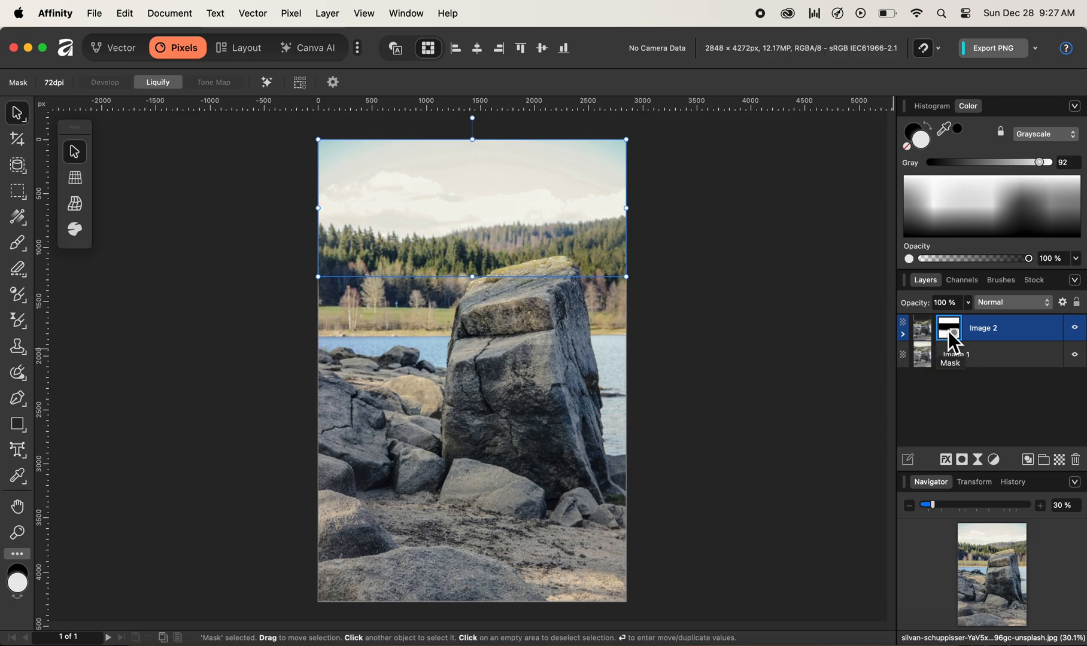
Select Image 2's pixels and add a Live Clarity filter layer
click(921, 327)
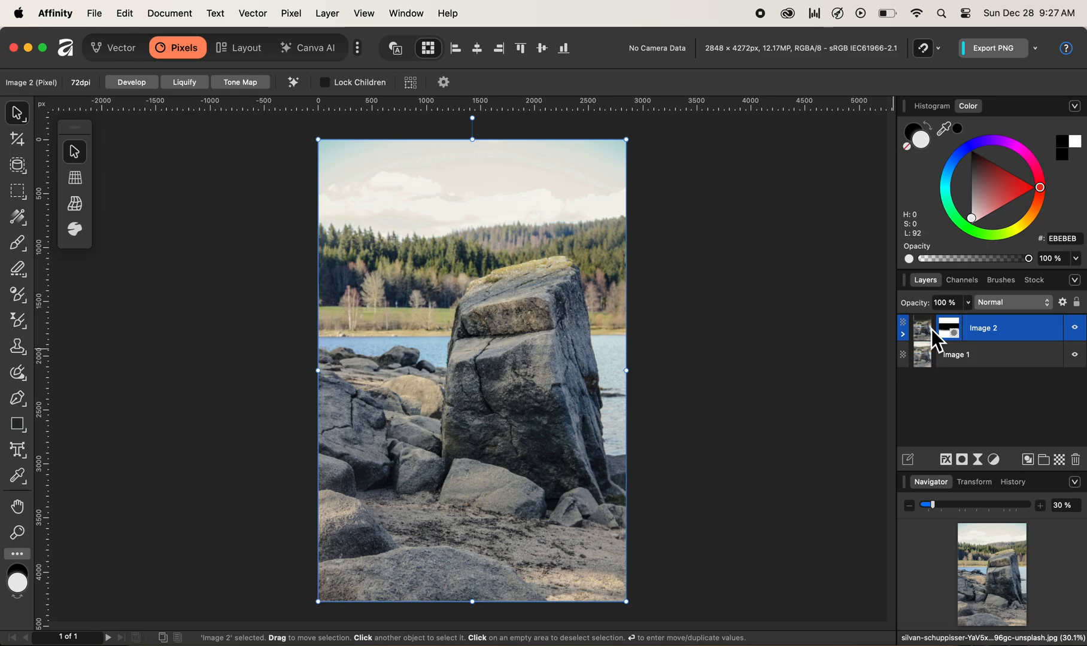
mouse_move(935, 335)
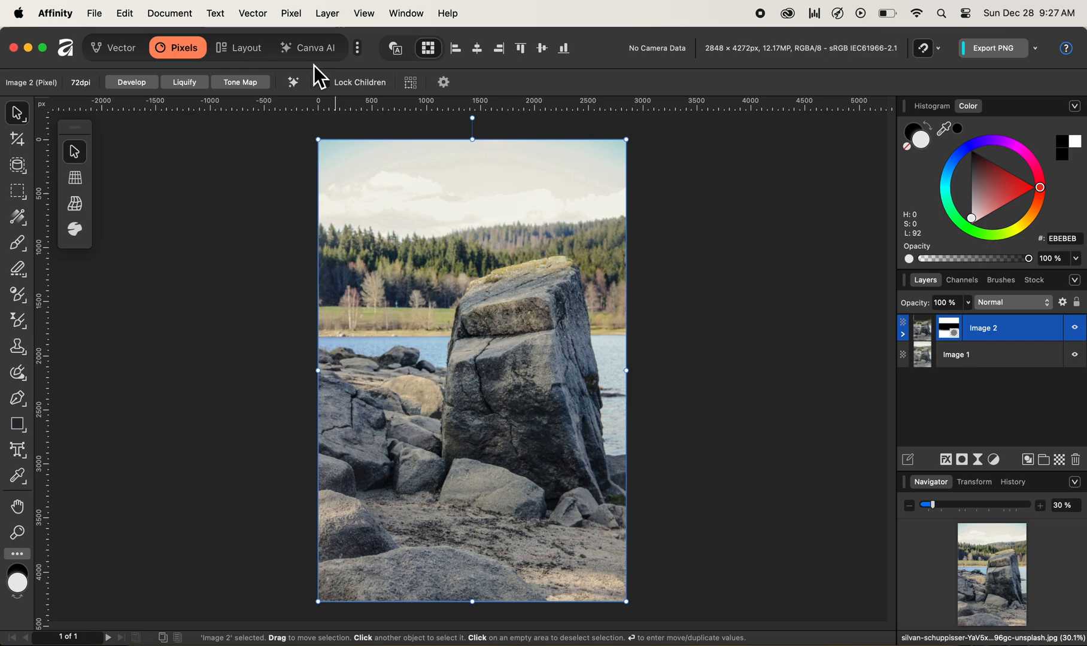
click(327, 14)
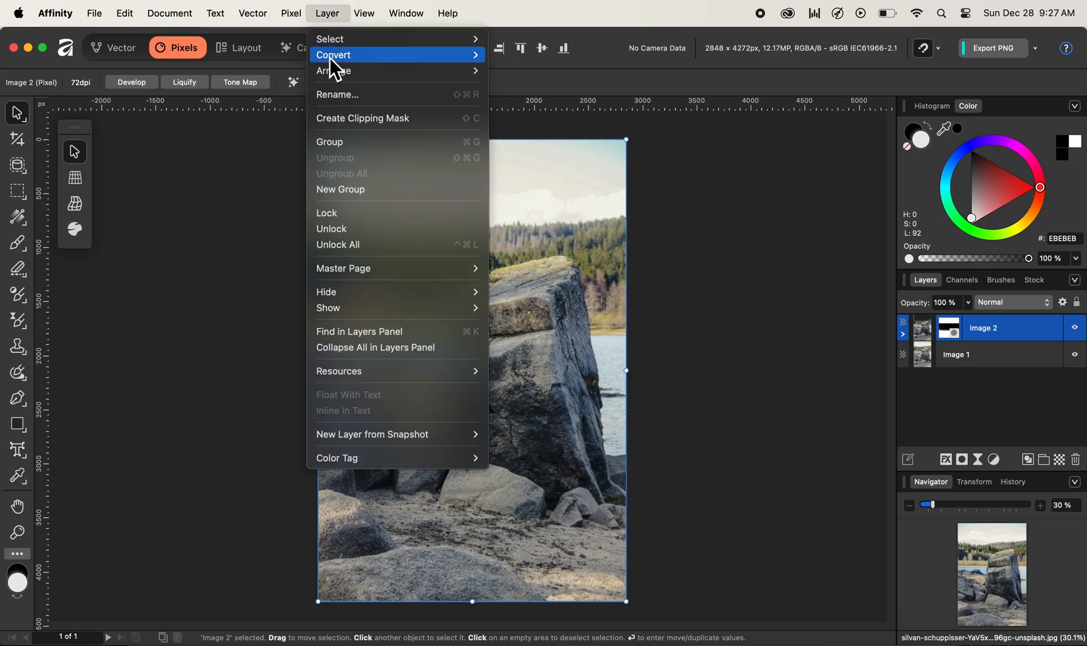
click(291, 13)
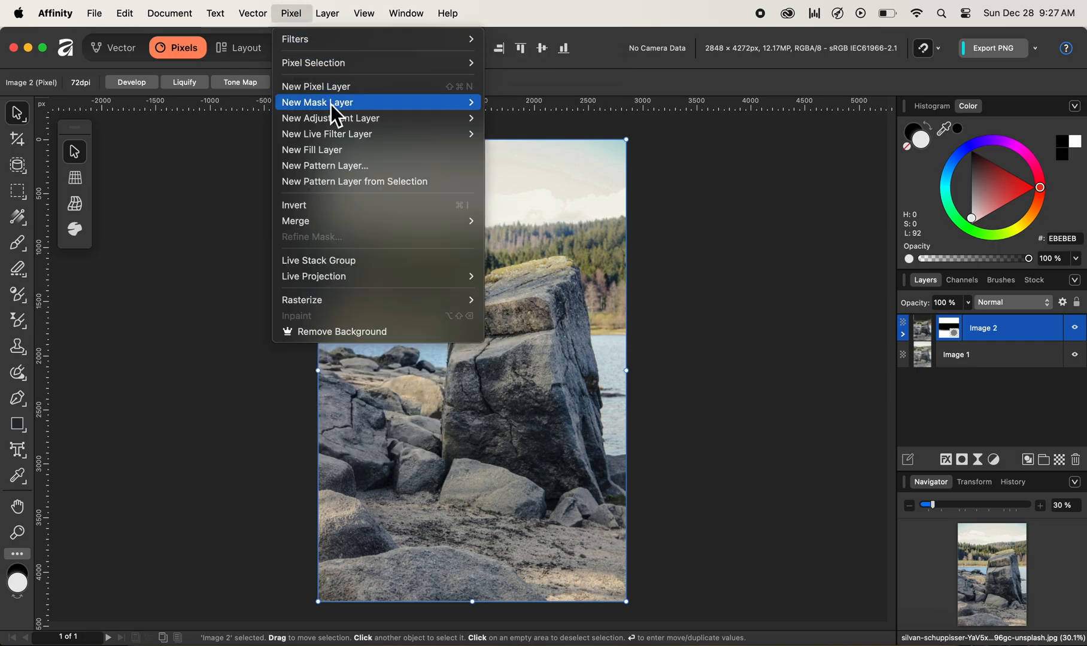
mouse_move(322, 134)
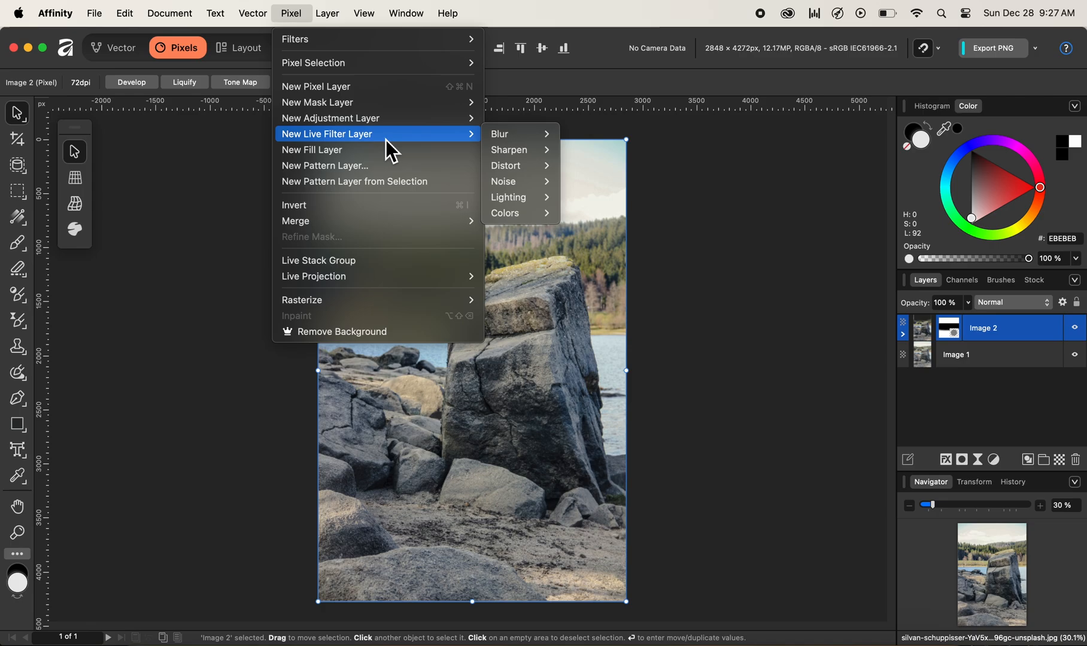
mouse_move(438, 150)
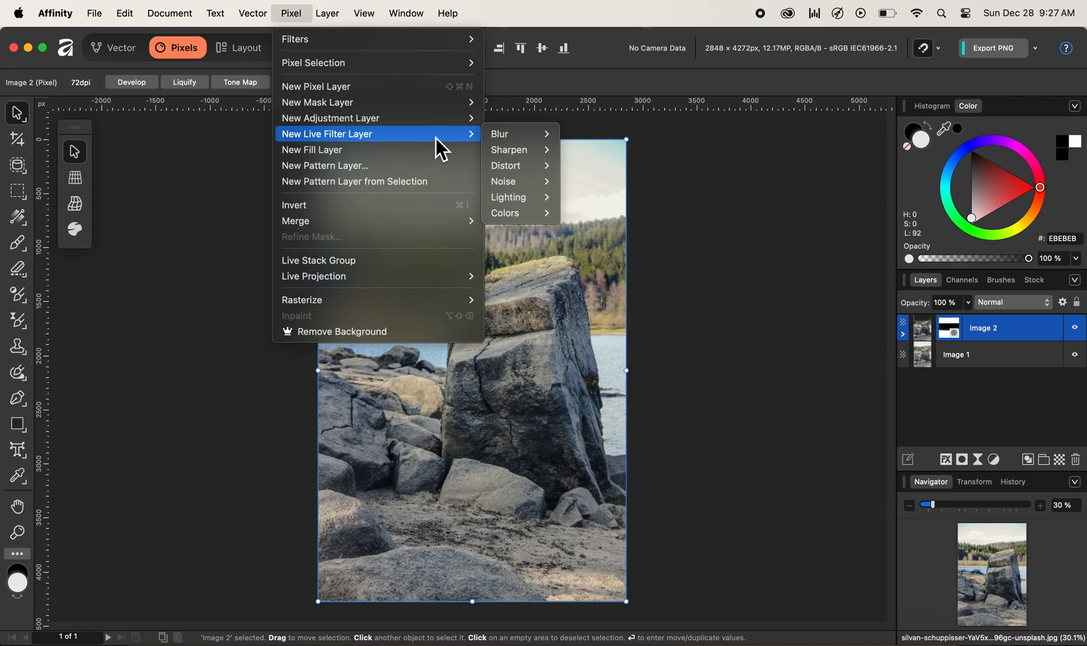
mouse_move(509, 149)
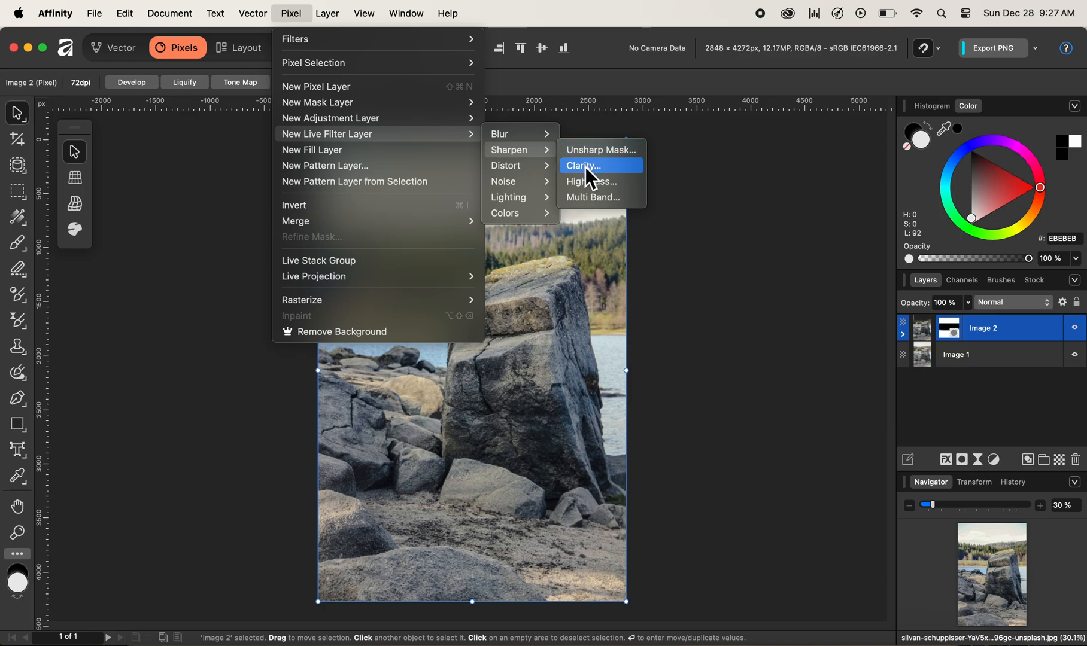
click(583, 165)
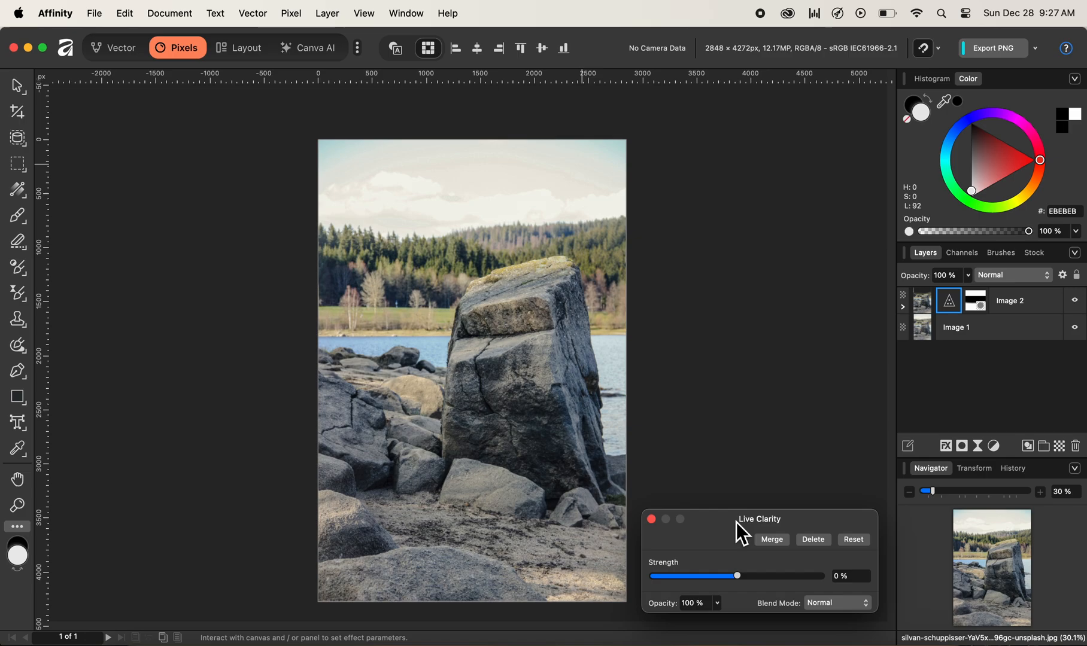
mouse_move(778, 540)
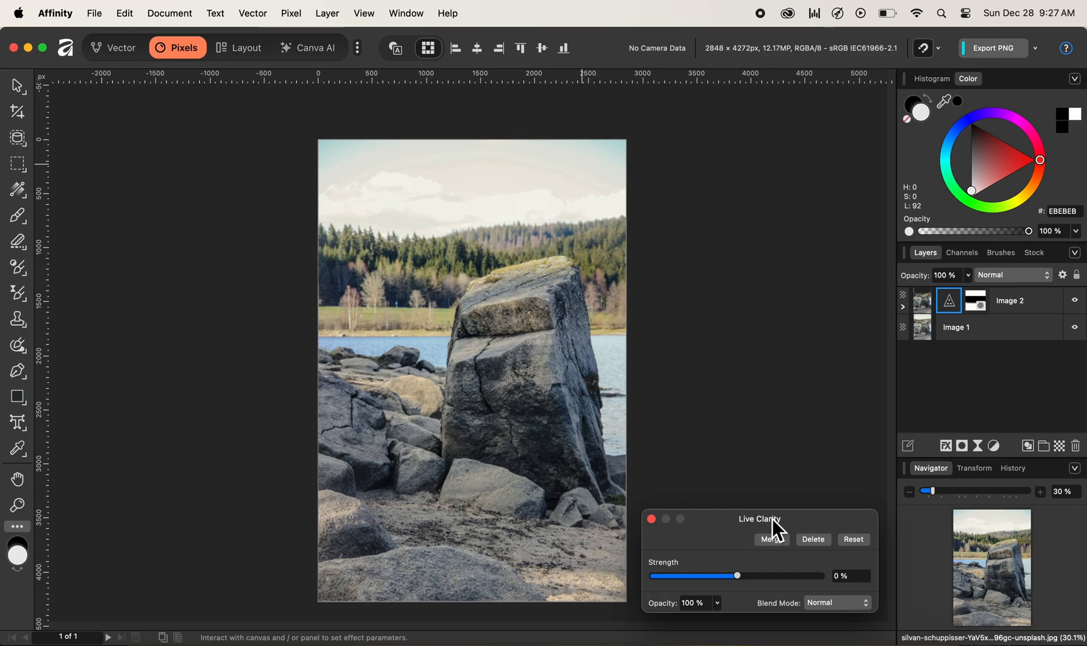
mouse_move(674, 431)
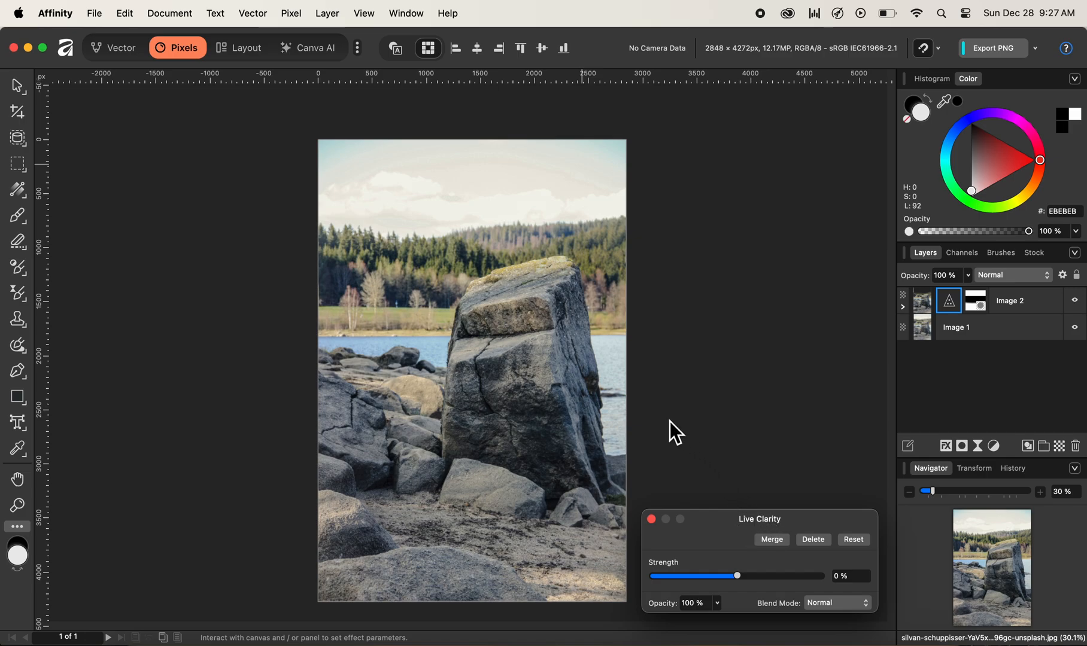
mouse_move(524, 398)
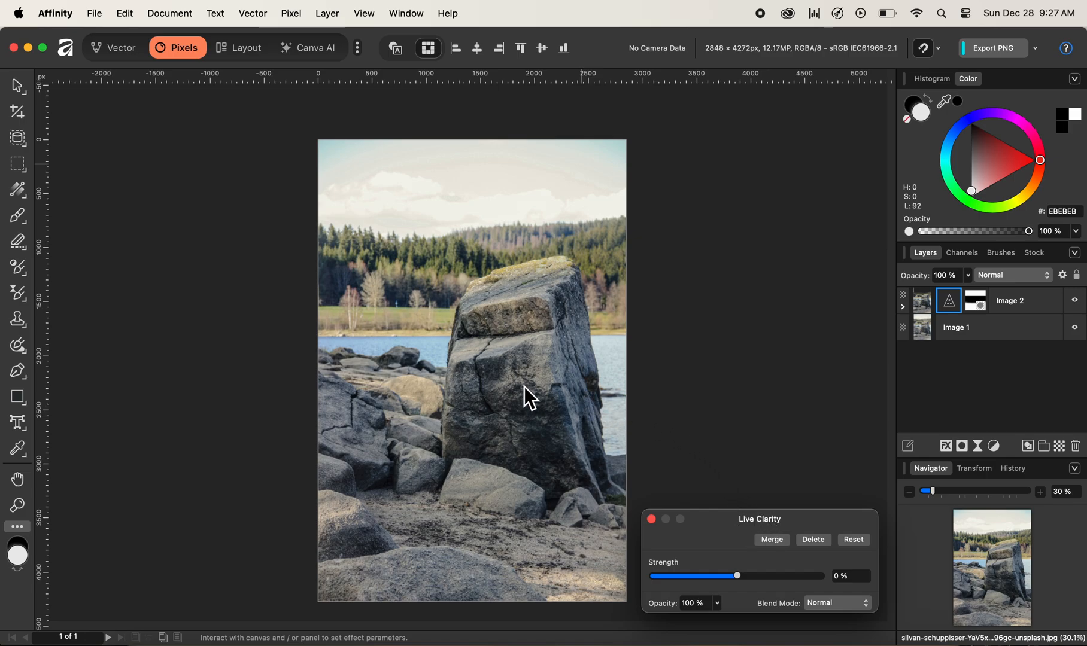
mouse_move(541, 394)
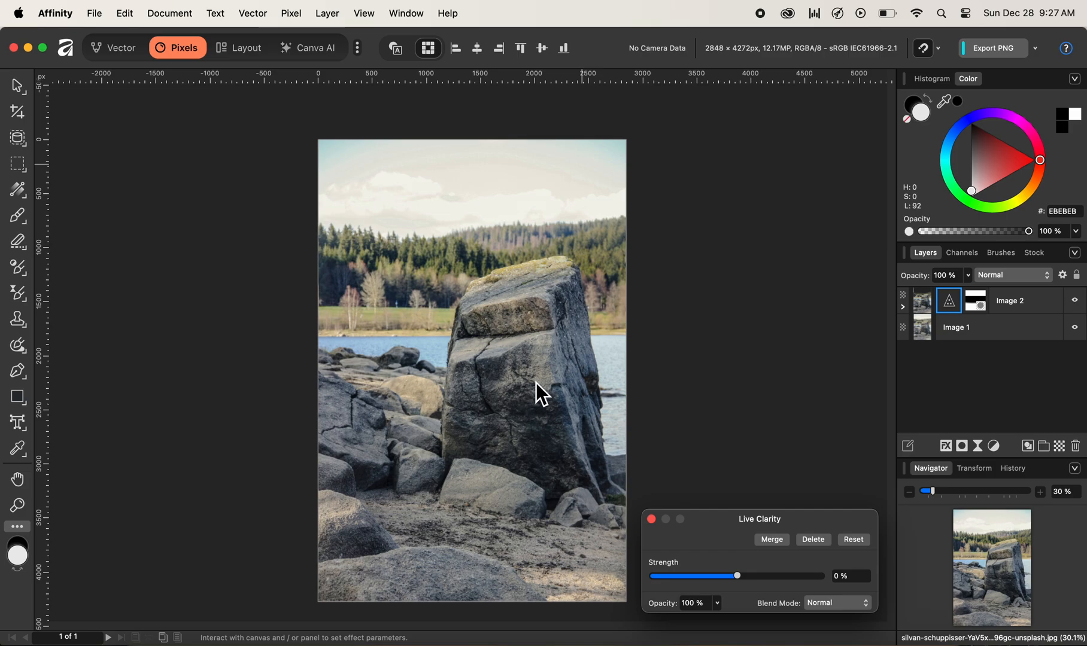
mouse_move(739, 592)
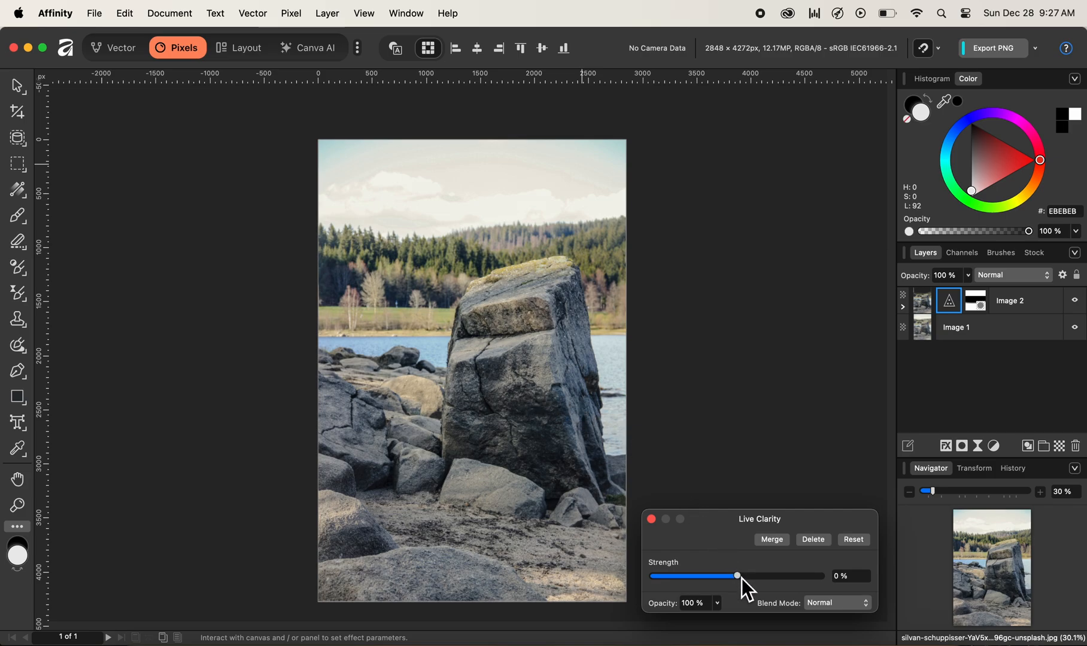
Raise Live Clarity strength to 44% and close the filter settings
drag(738, 576, 745, 576)
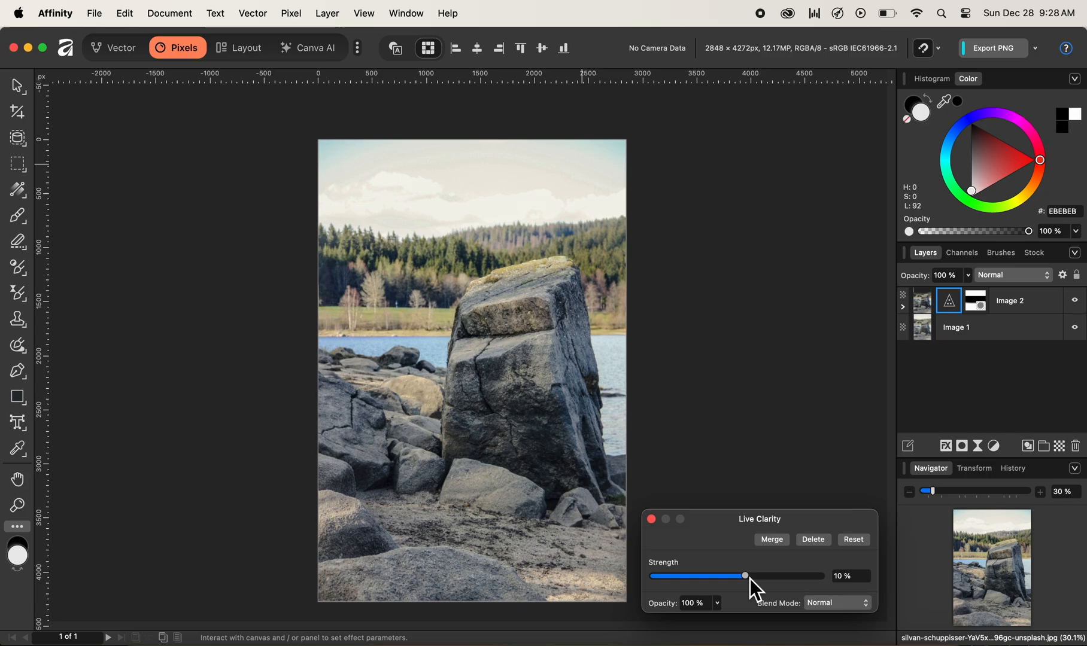
drag(745, 576, 763, 576)
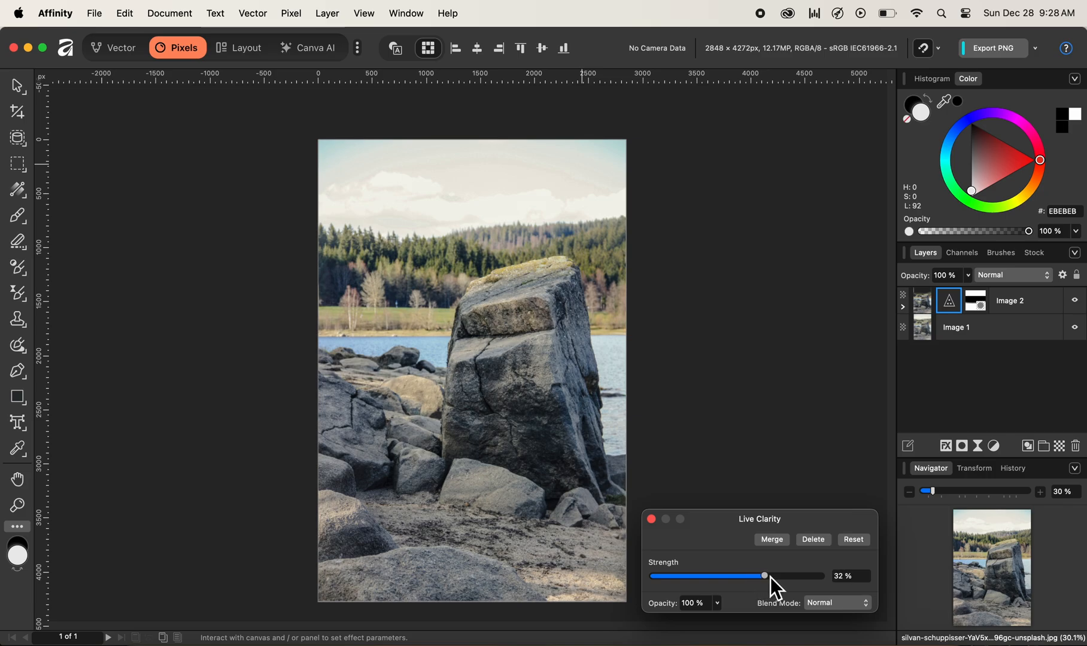
drag(763, 576, 772, 576)
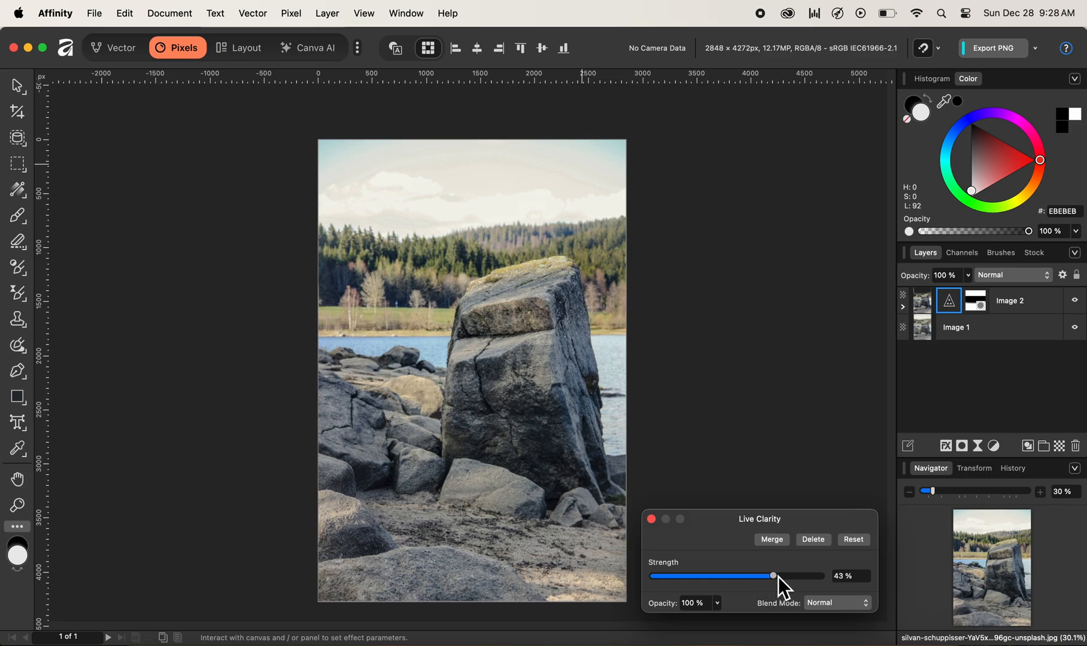
drag(771, 576, 774, 575)
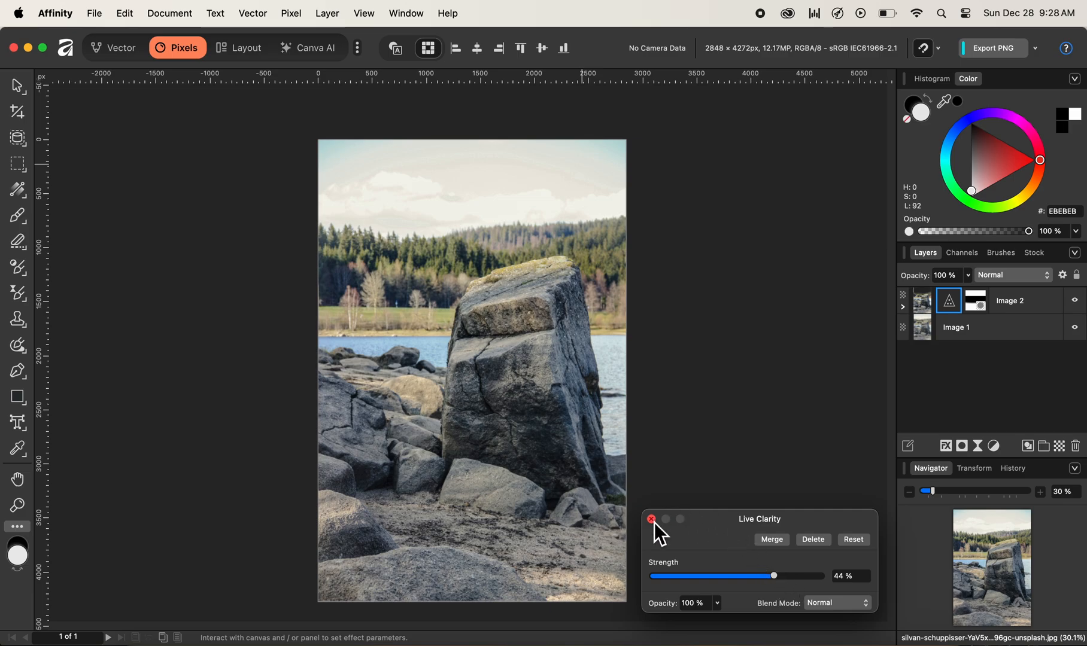
click(651, 520)
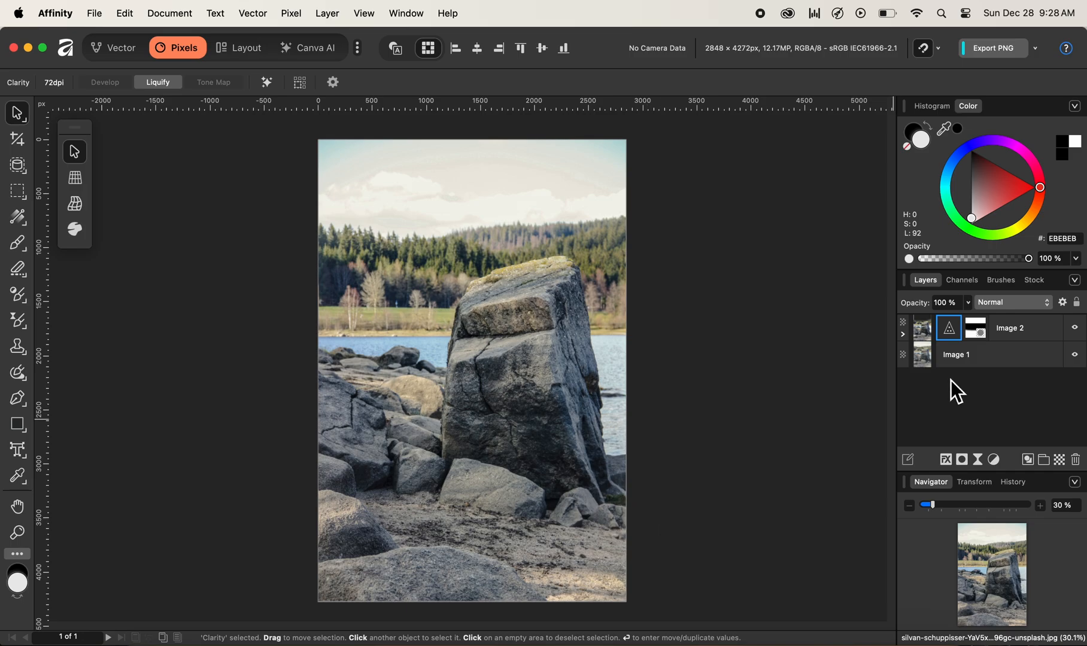
mouse_move(538, 421)
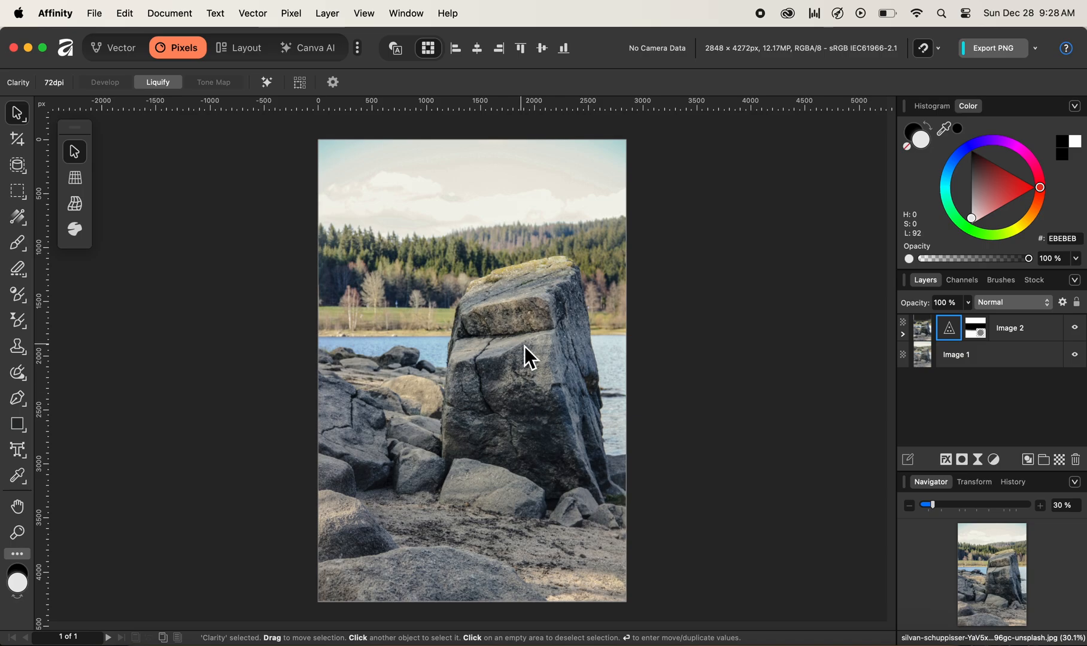
mouse_move(534, 400)
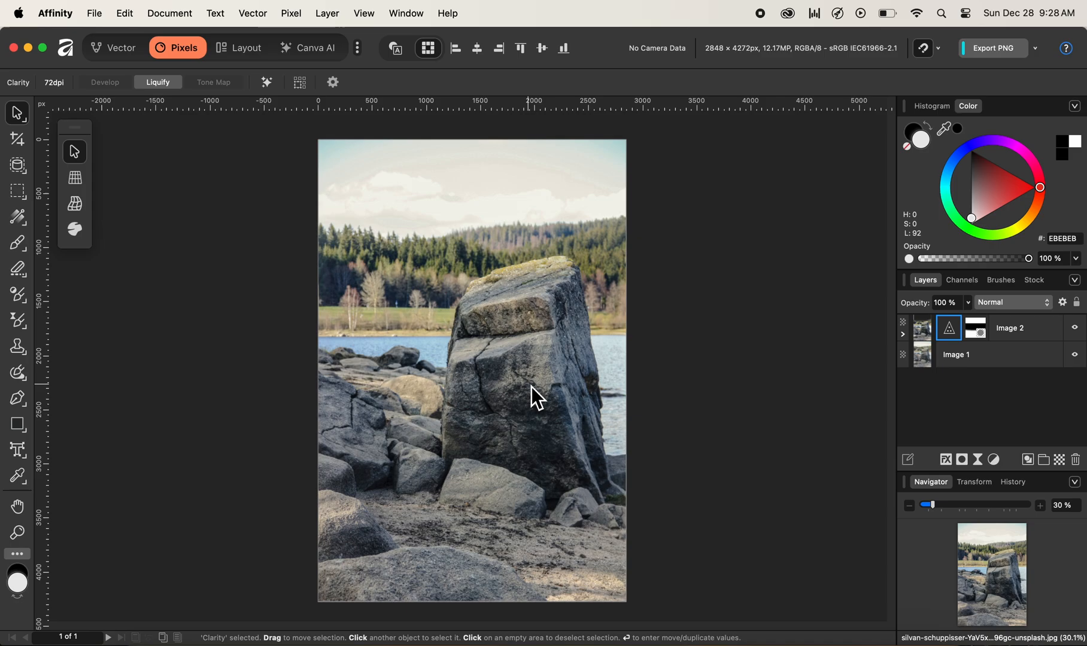
mouse_move(1074, 327)
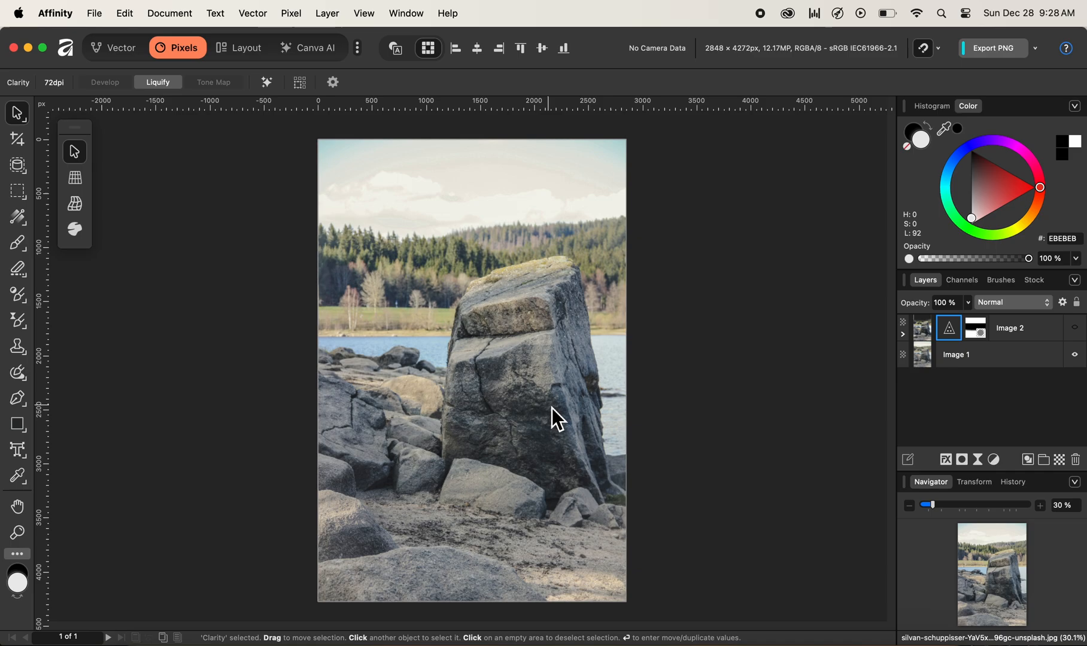
mouse_move(568, 420)
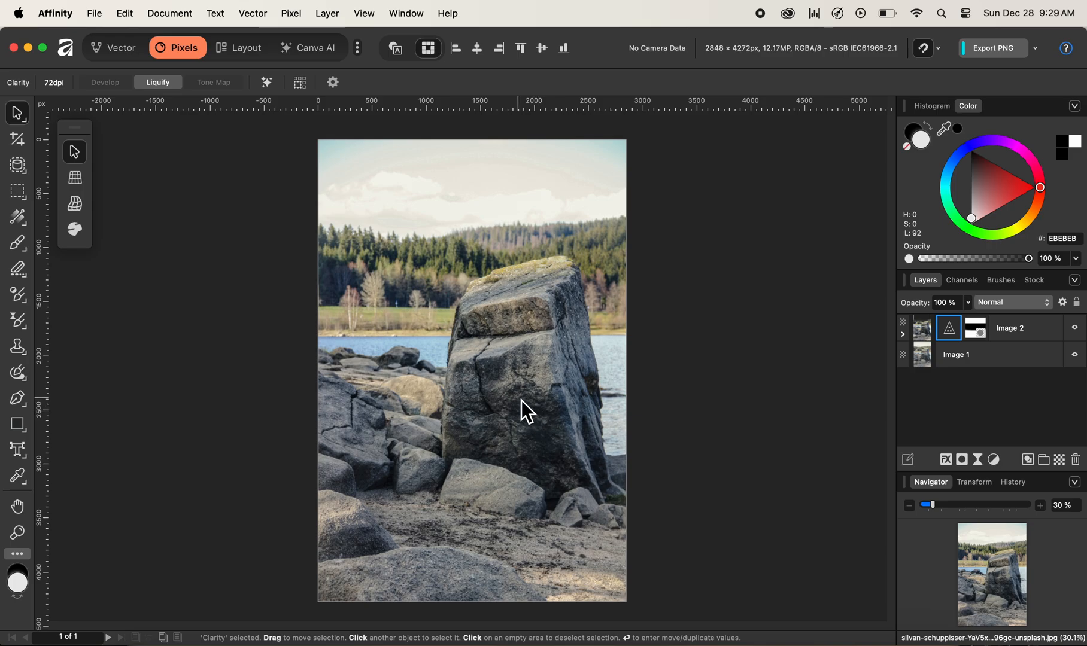
mouse_move(535, 418)
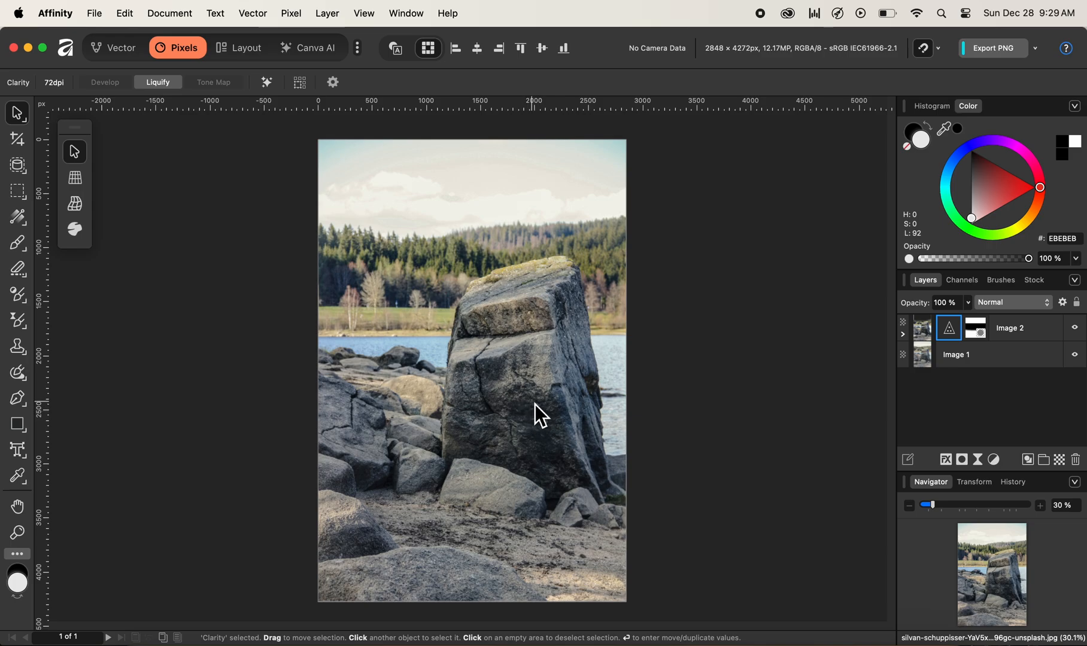